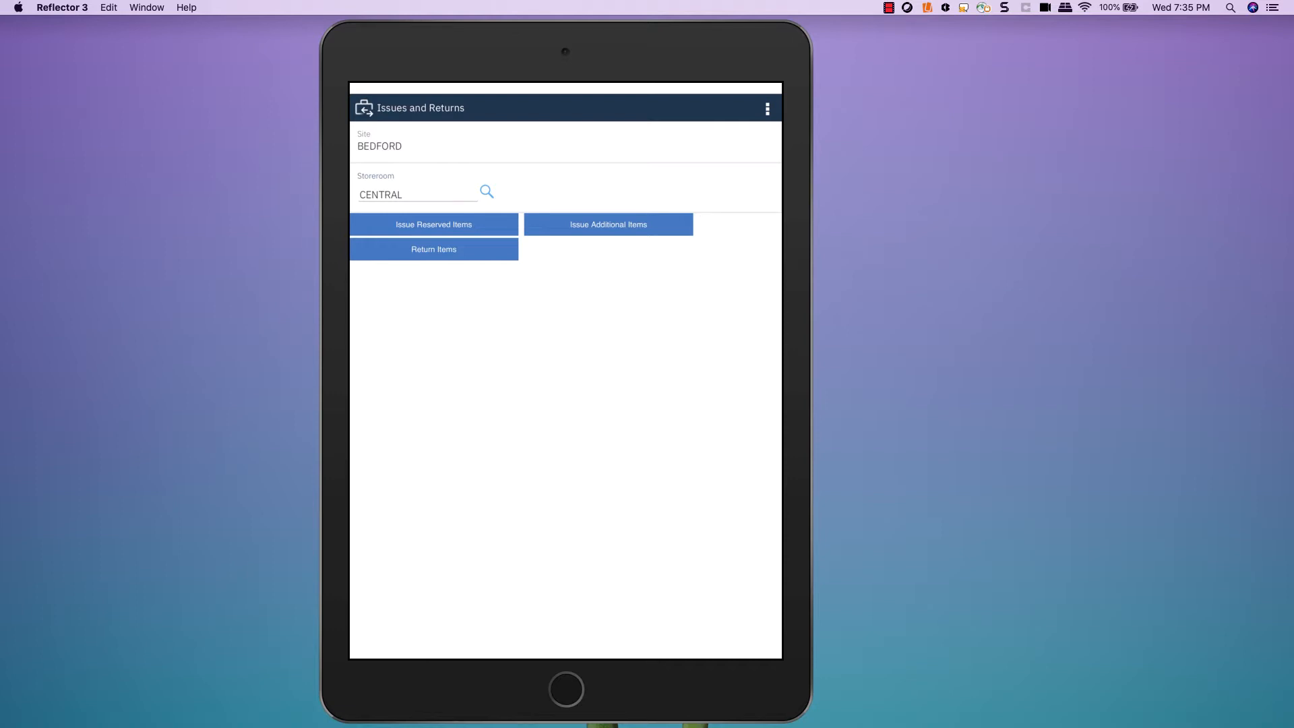
- Search Issue Reserved Items for the items reserved on work order 12102
left_click(434, 224)
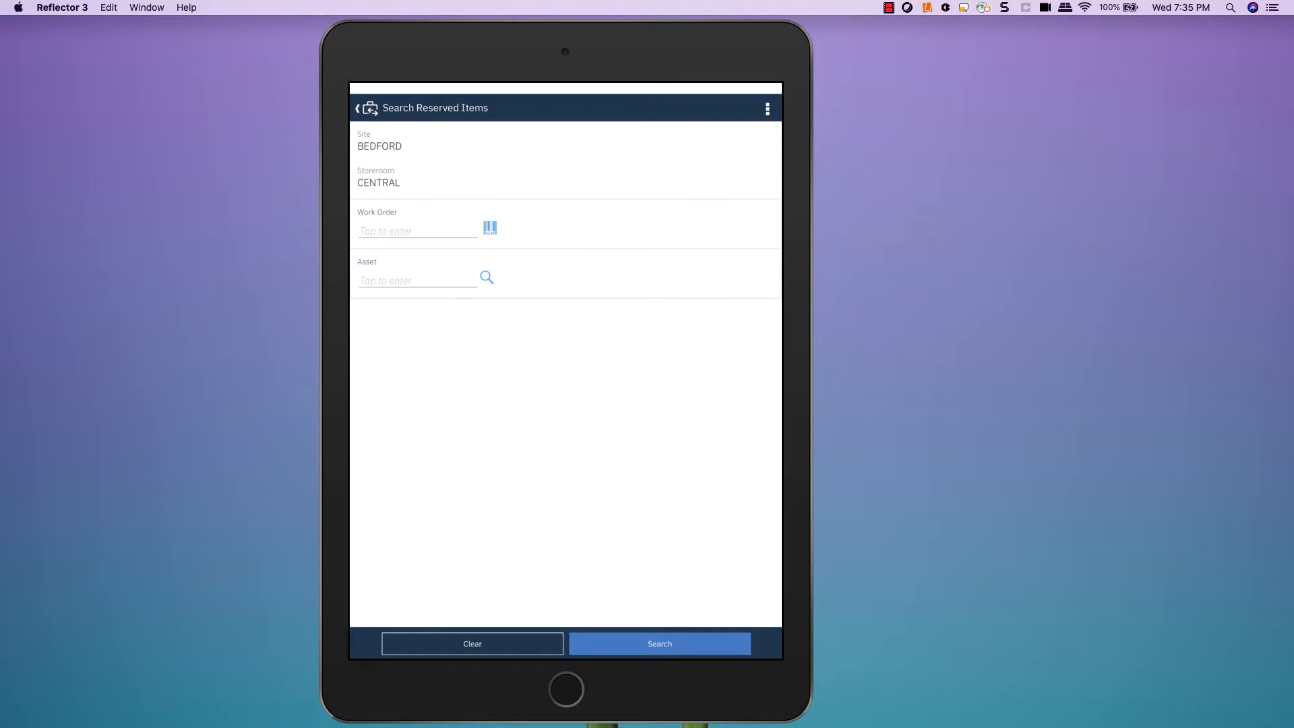
left_click(491, 227)
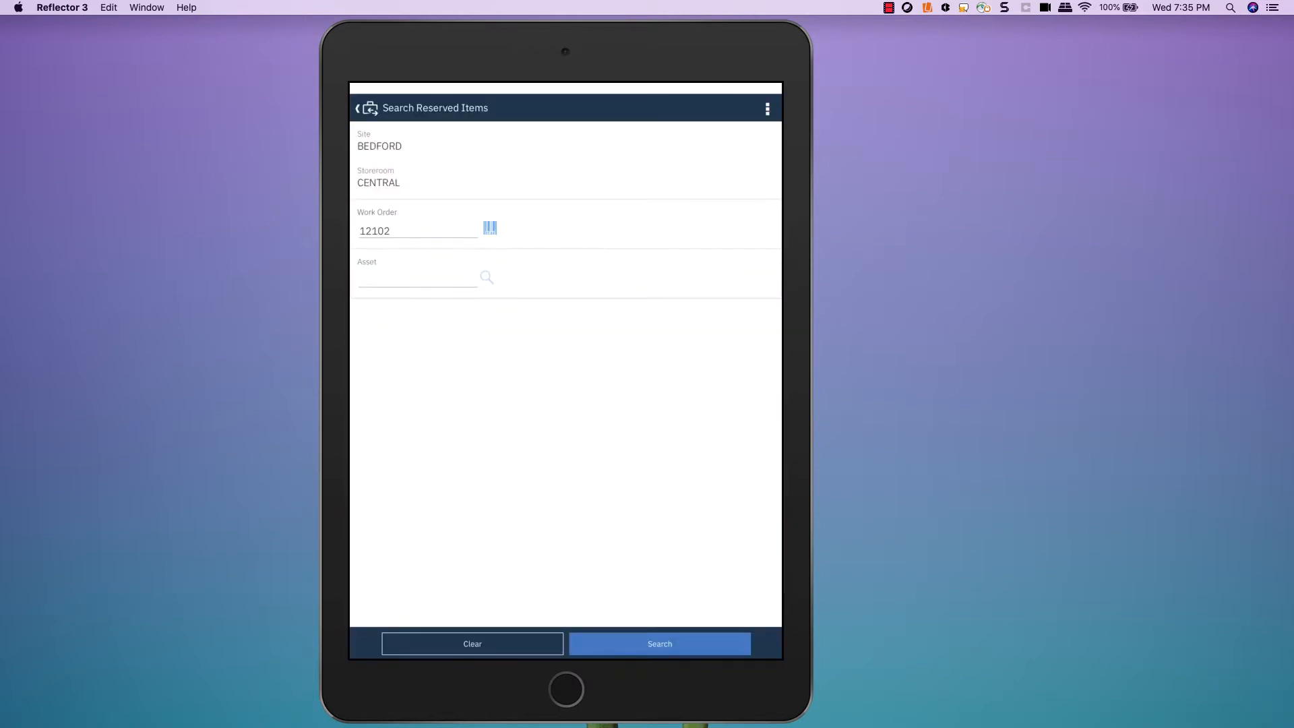
left_click(661, 643)
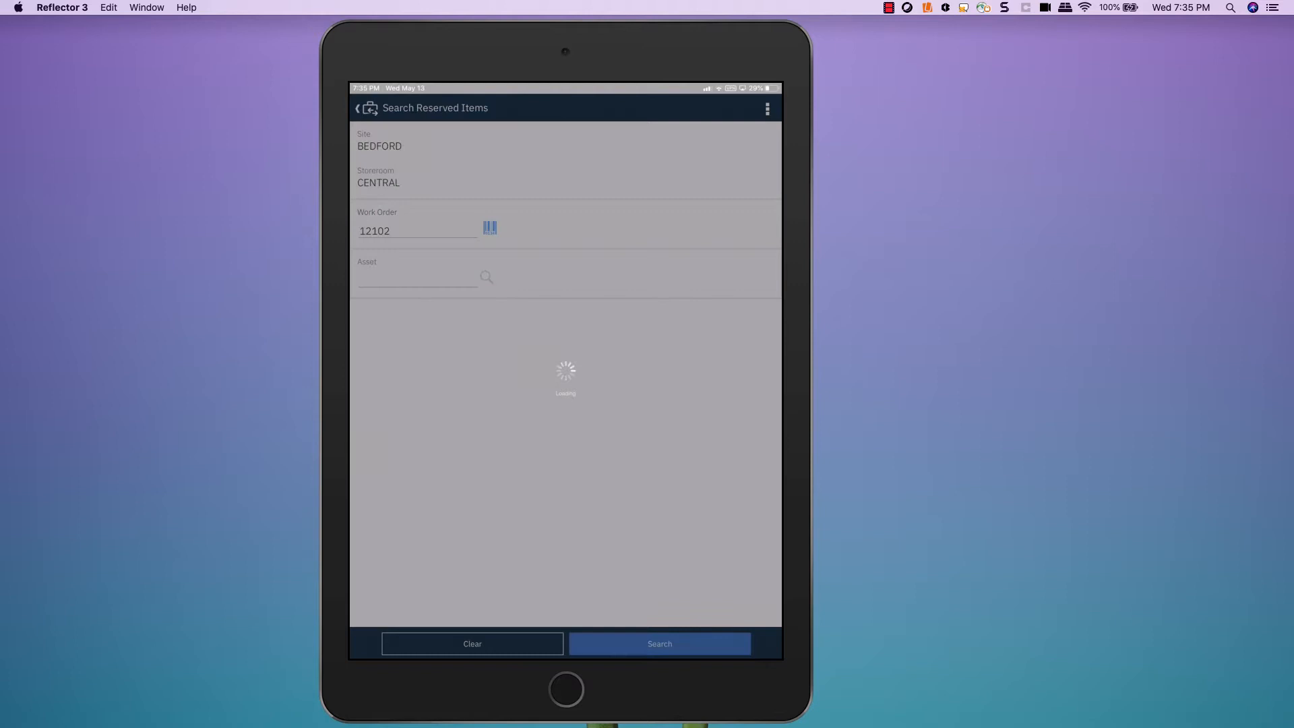
left_click(661, 643)
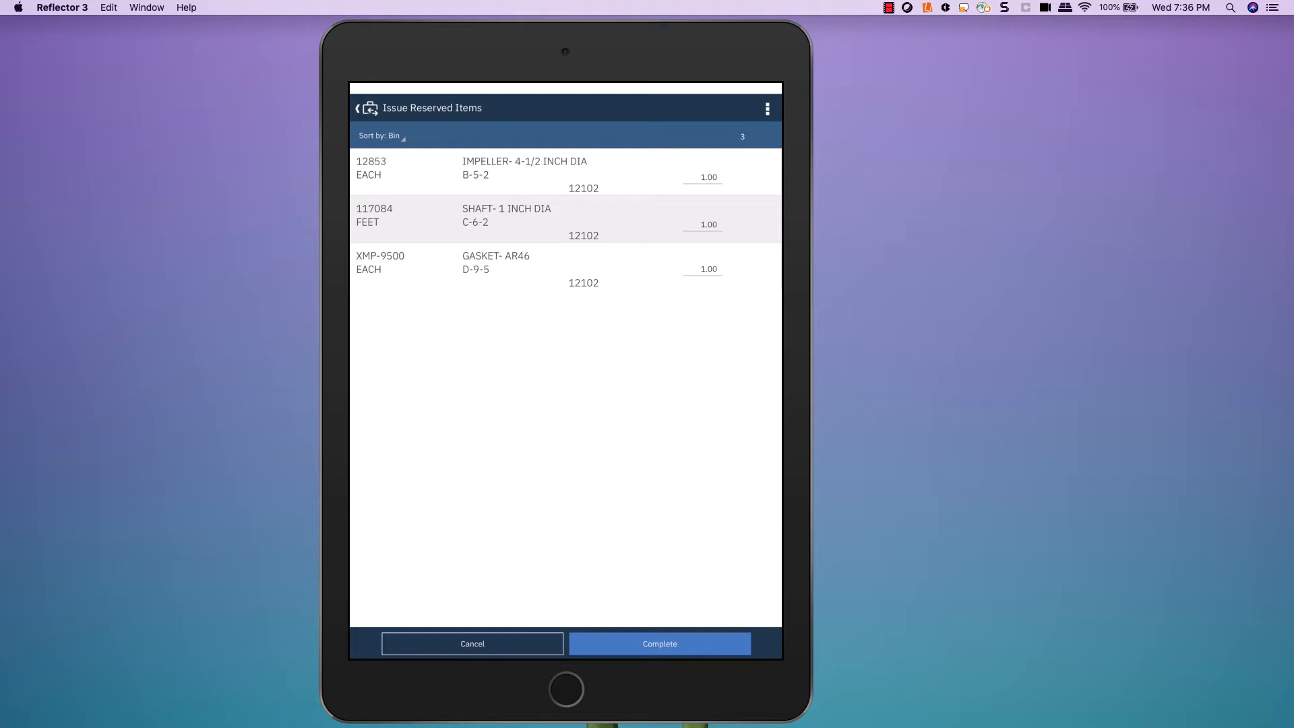
- Complete issuing the impeller, shaft and gasket from the CENTRAL storeroom
left_click(661, 643)
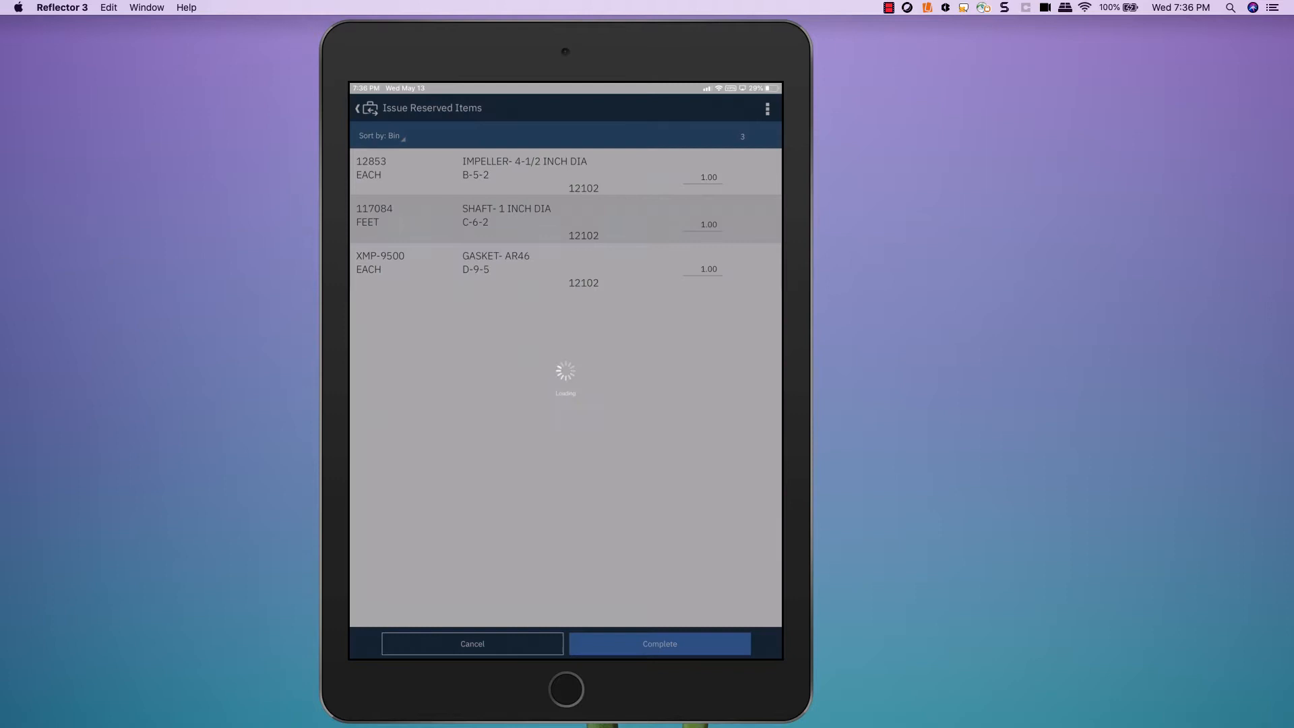
left_click(660, 643)
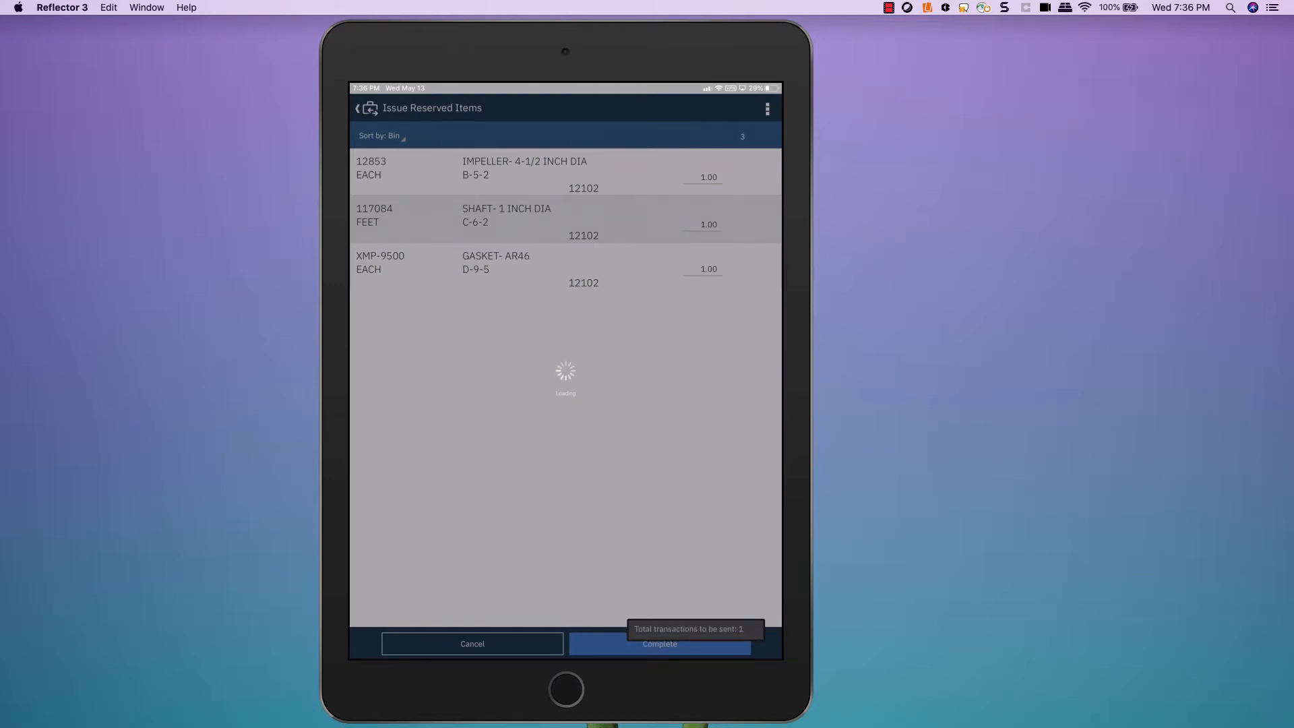
left_click(659, 643)
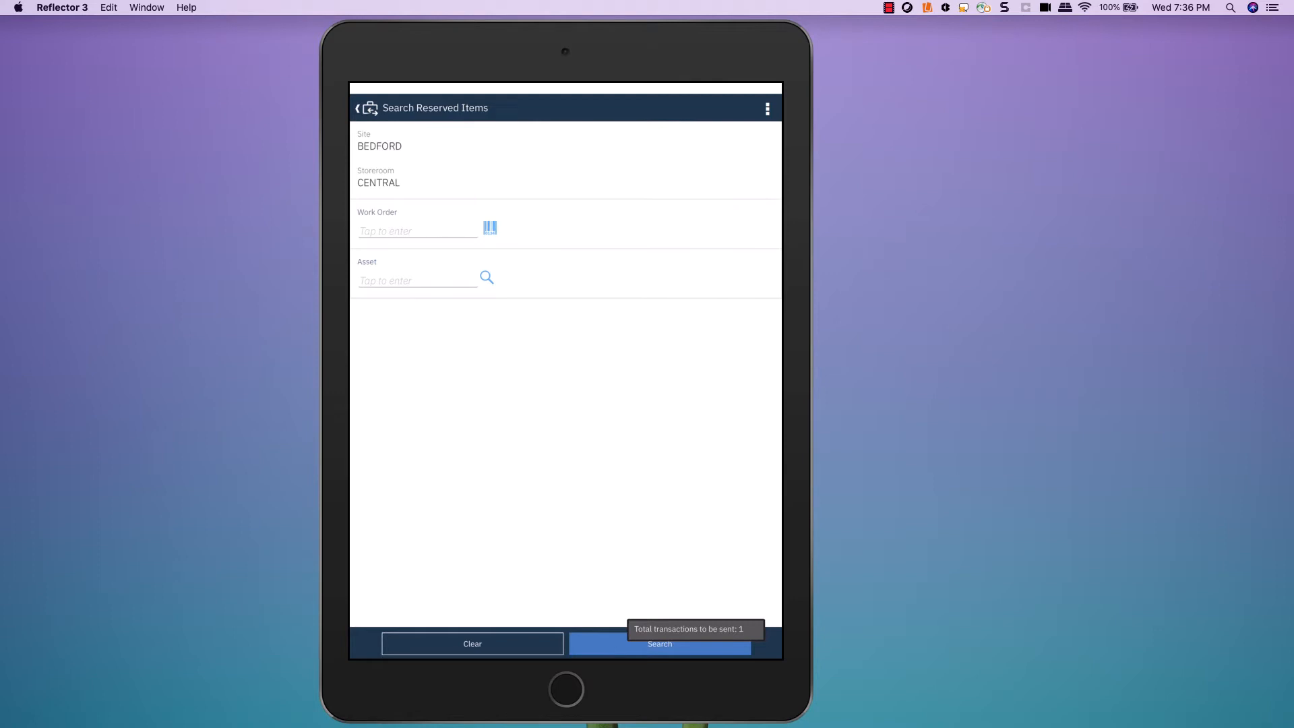
- In Return Items, search for issue records of item 12853
left_click(357, 108)
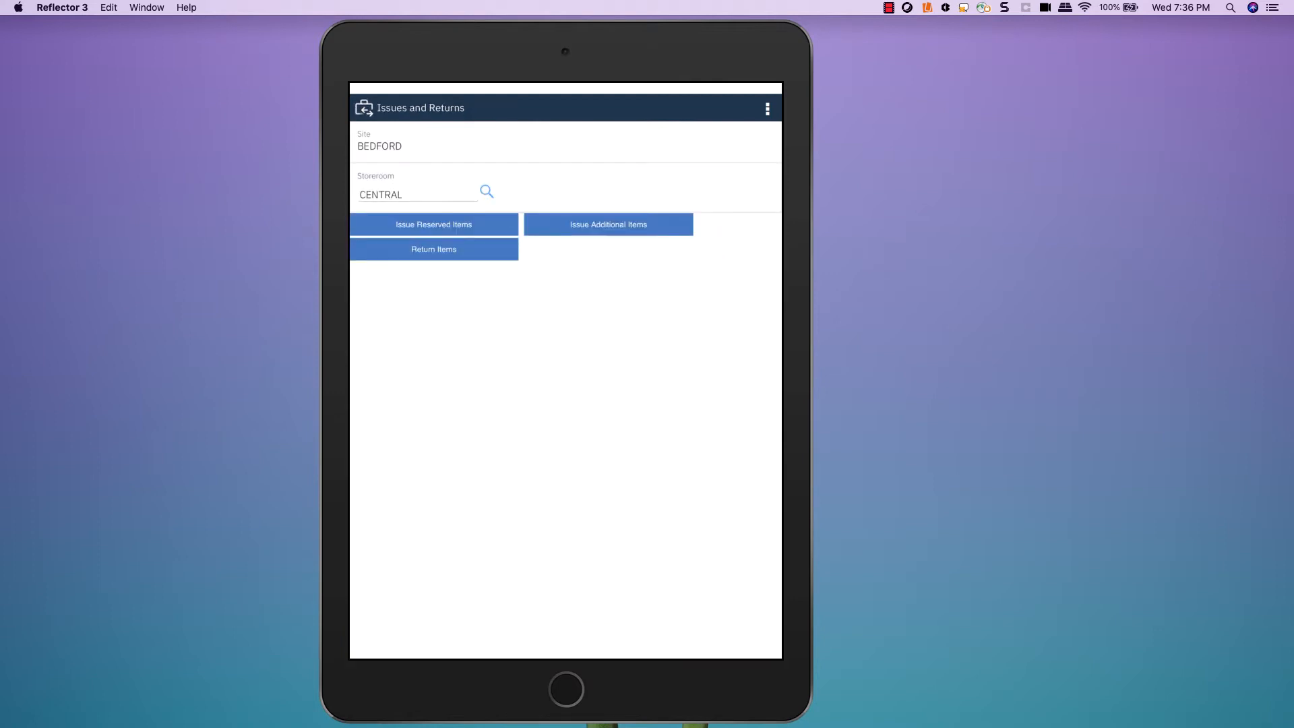
left_click(434, 249)
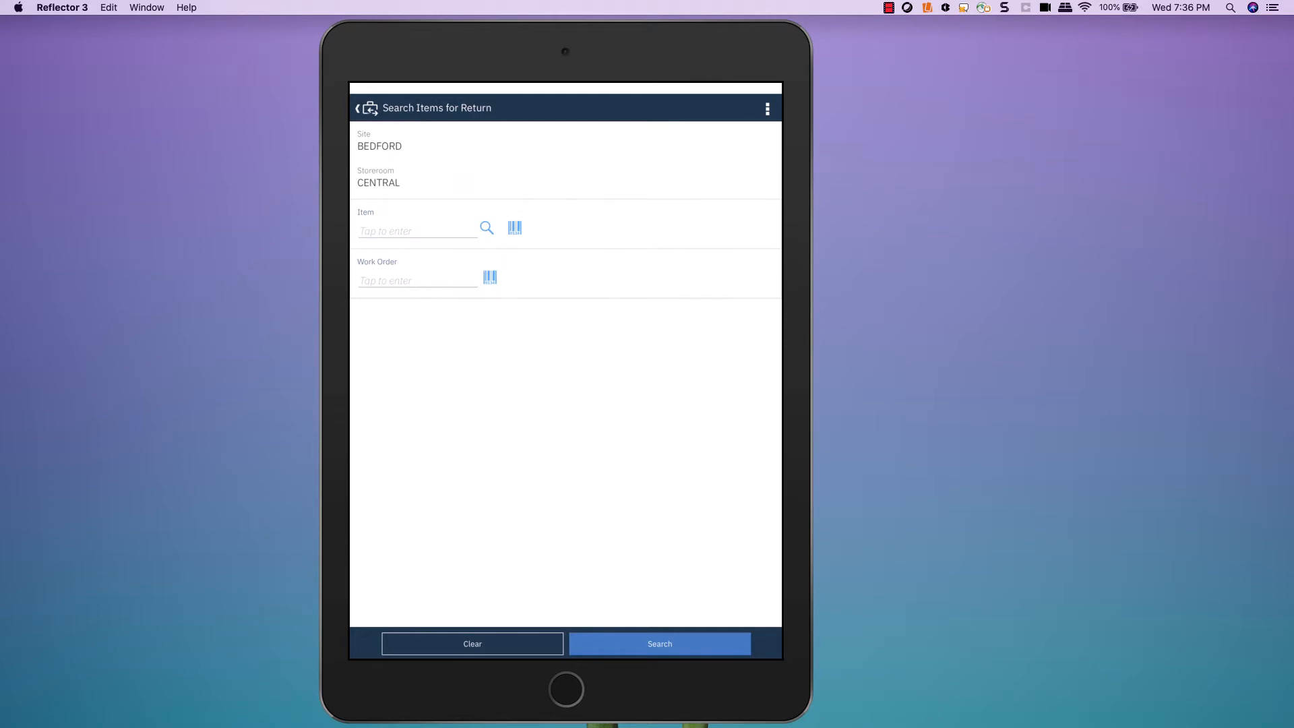
left_click(416, 230)
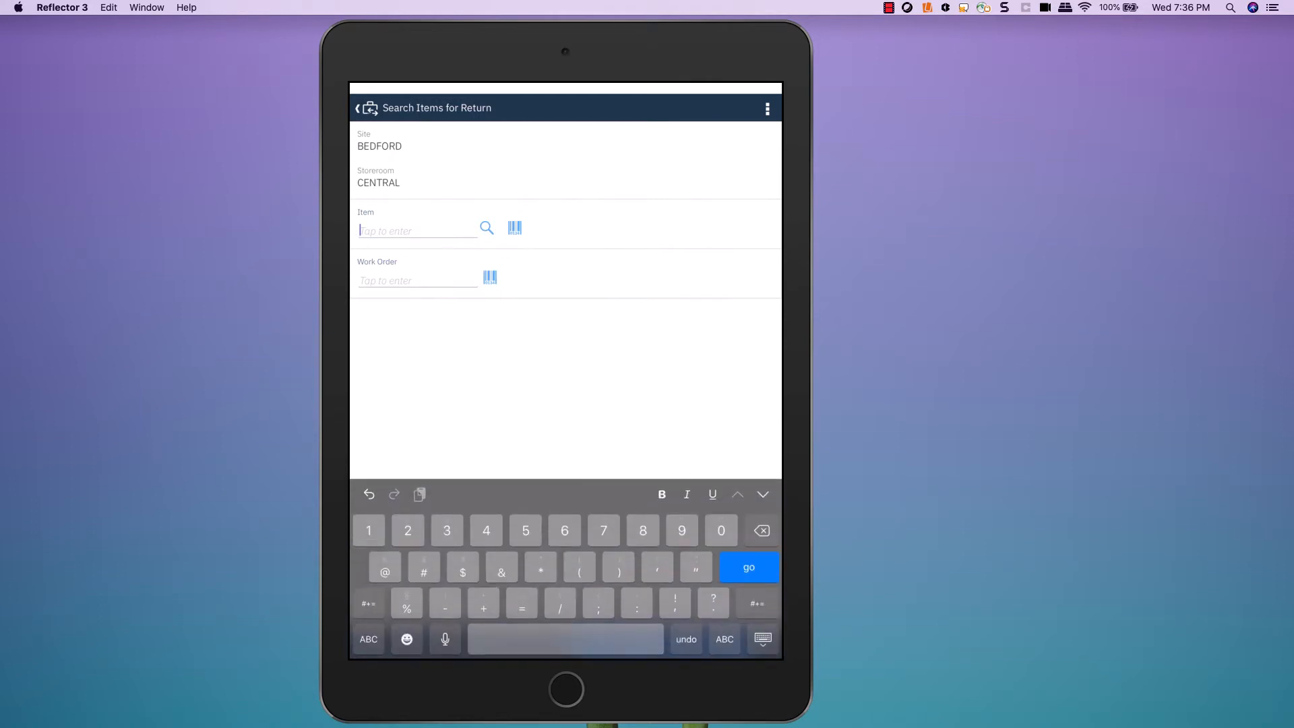
type("12853")
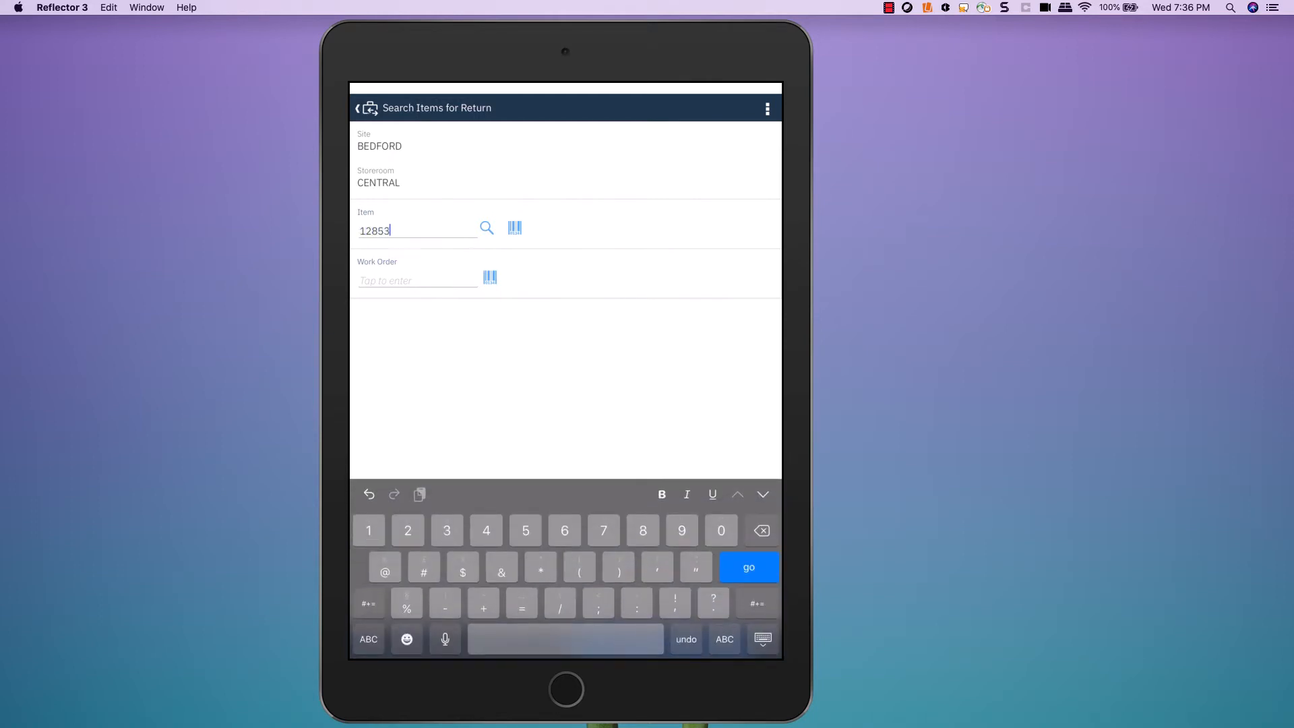
left_click(748, 566)
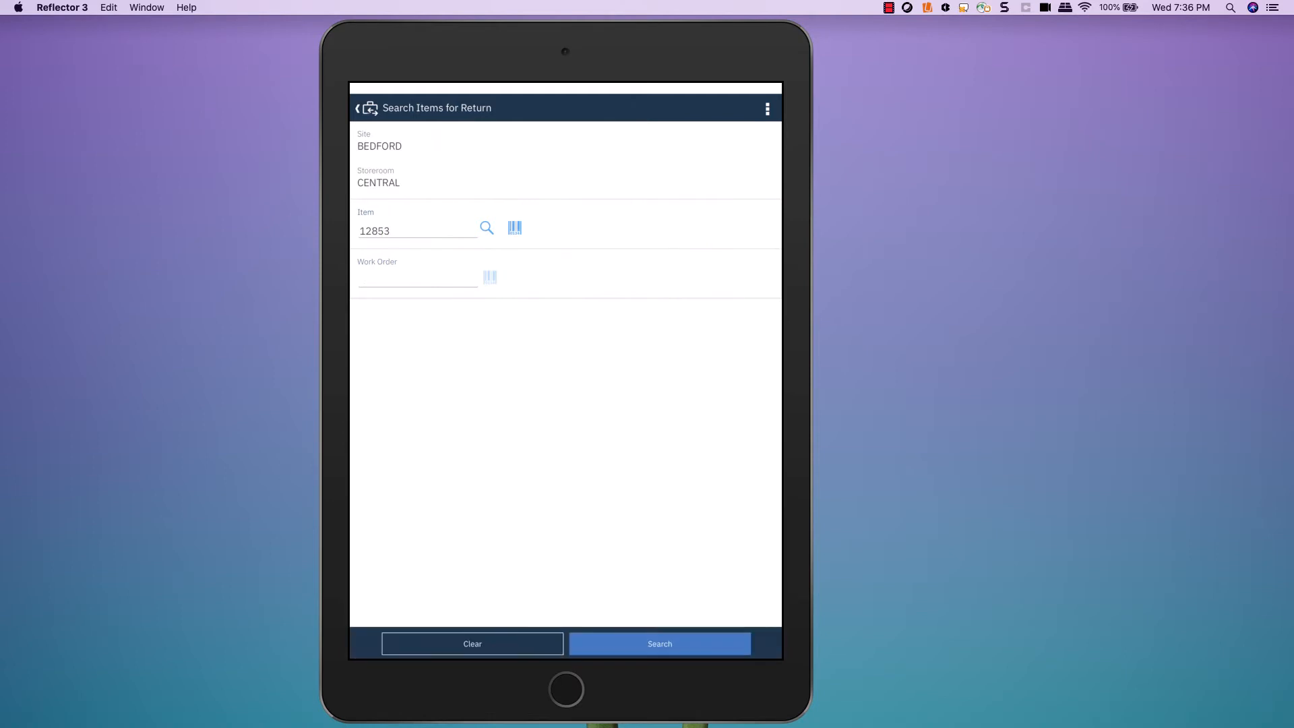
left_click(661, 643)
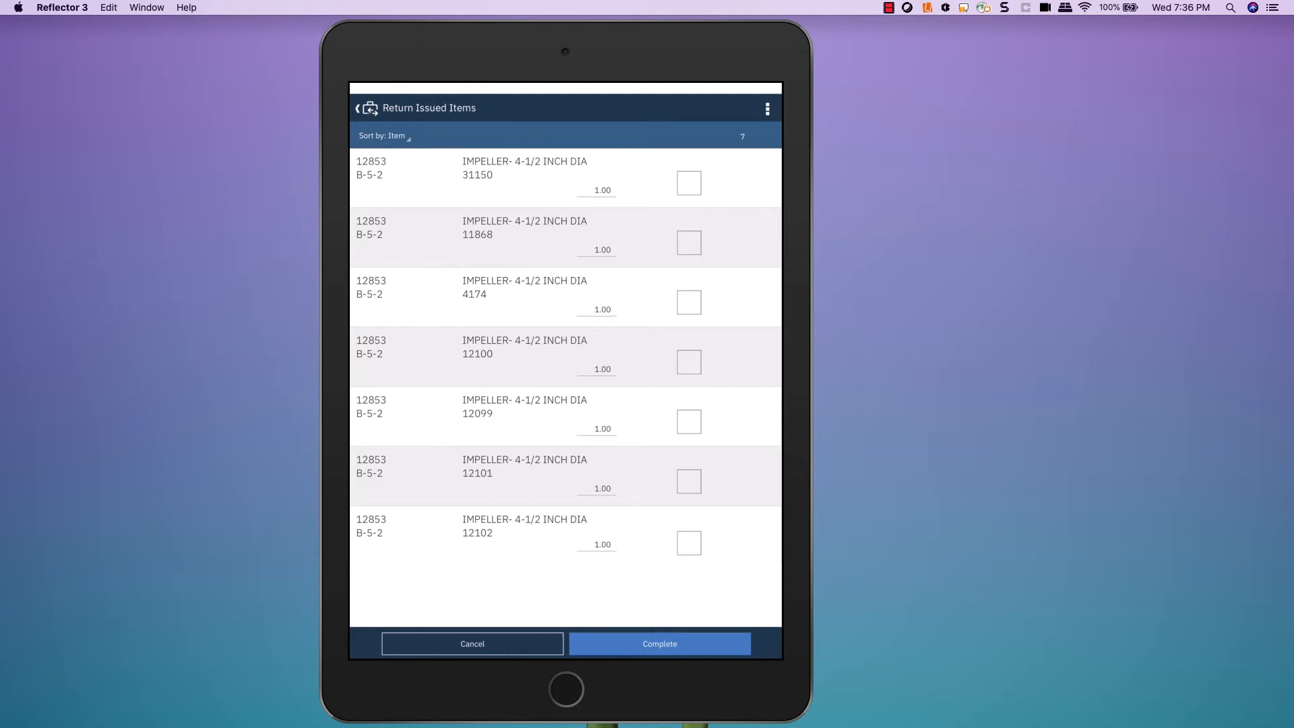
- Return the impeller issued to work order 12102 back to CENTRAL
left_click(688, 542)
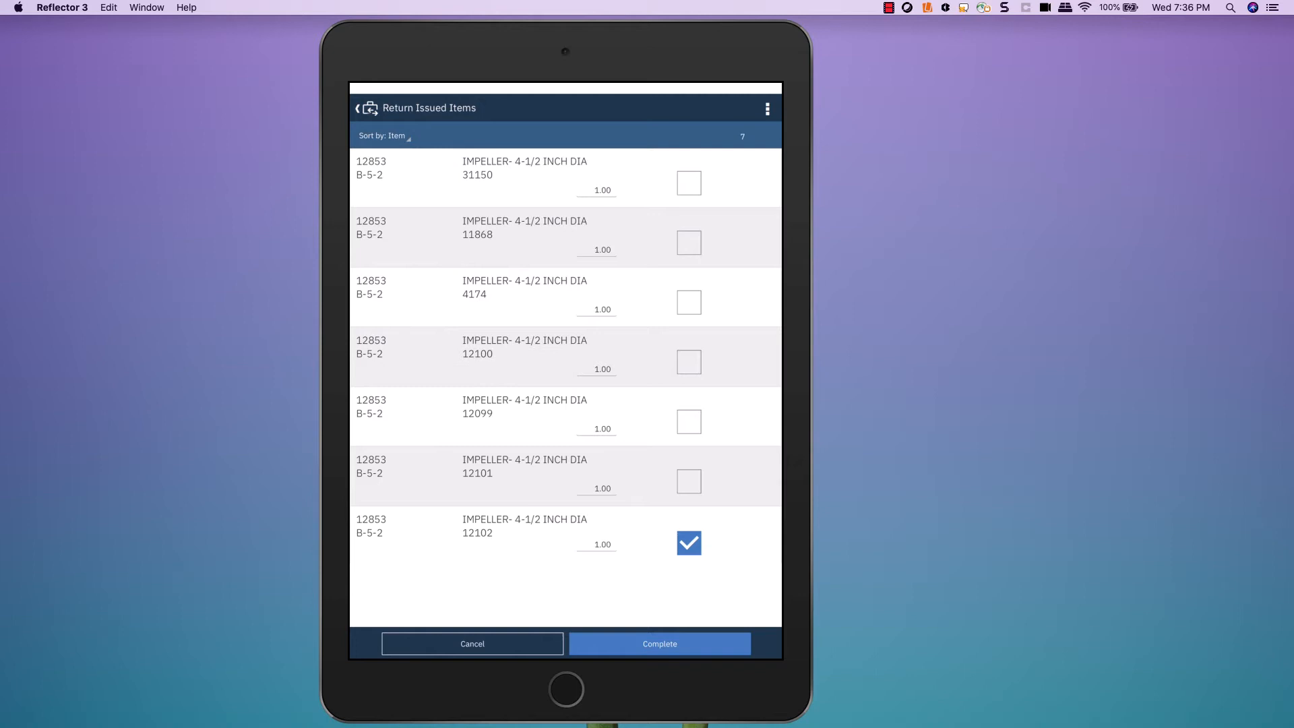
left_click(659, 643)
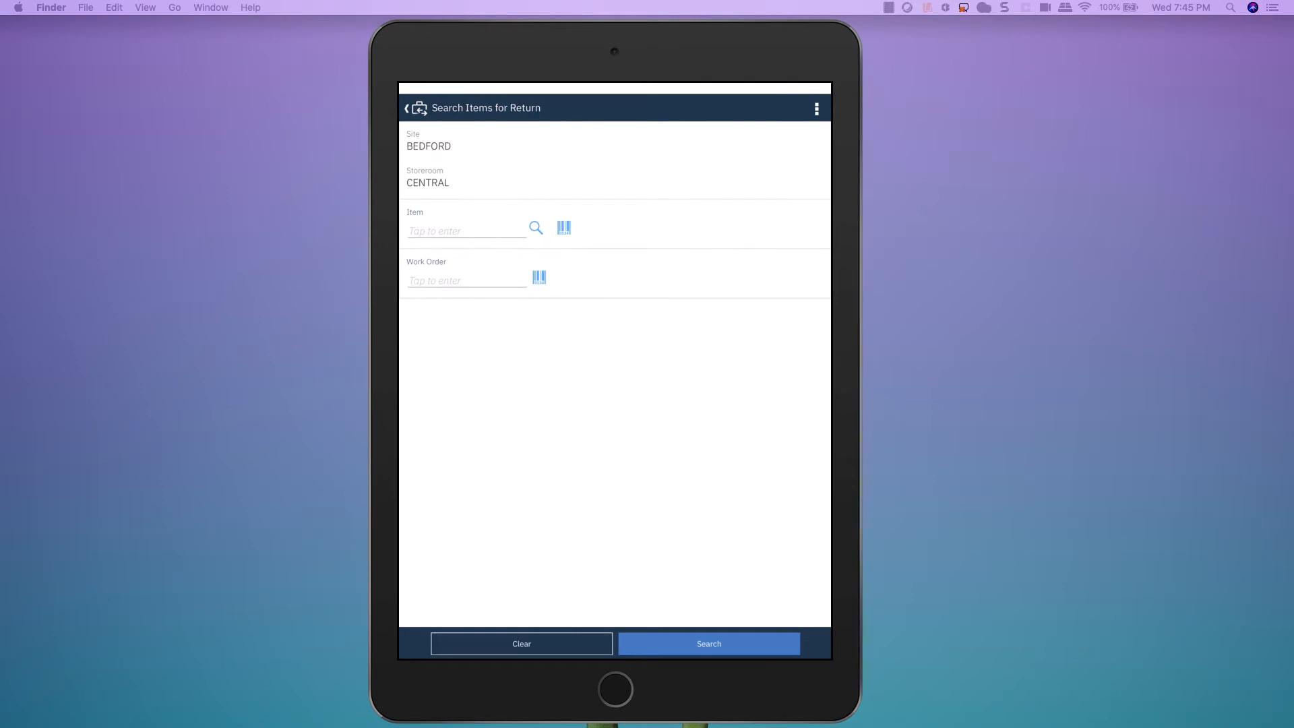
- Issue one unreserved pump housing, item 20778, to work order 12102
left_click(408, 107)
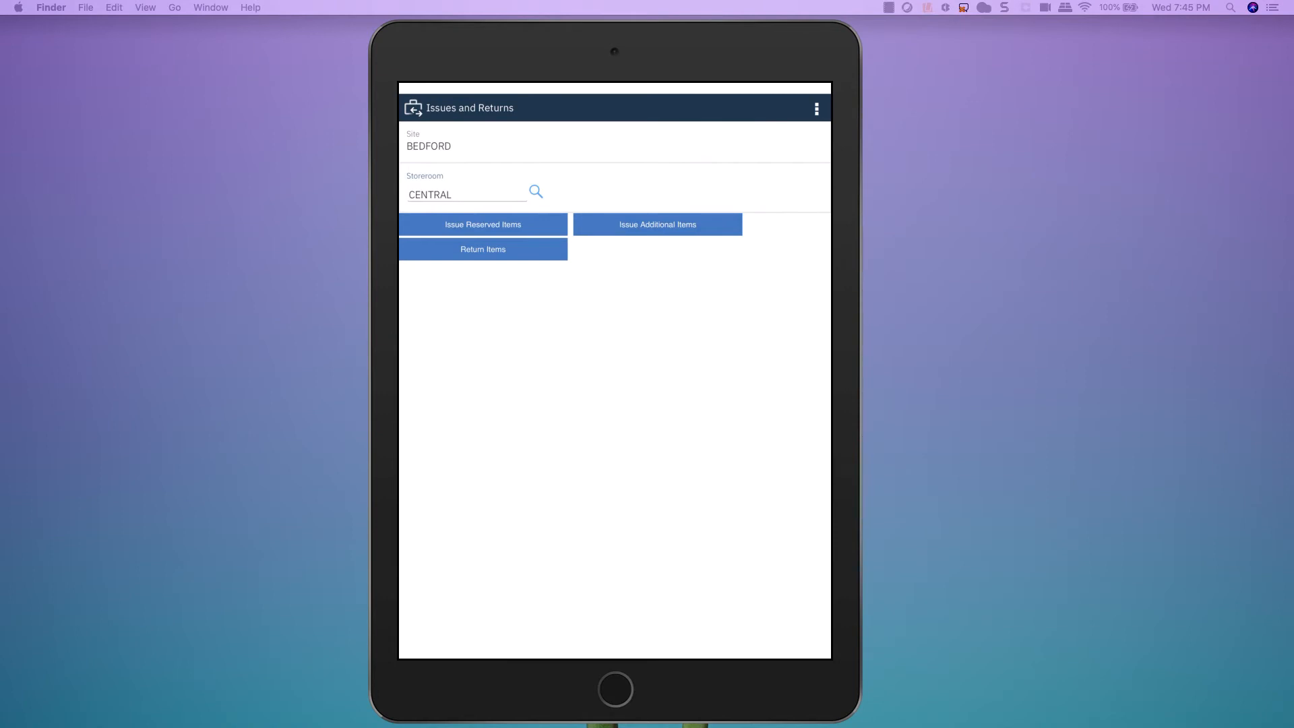
left_click(536, 192)
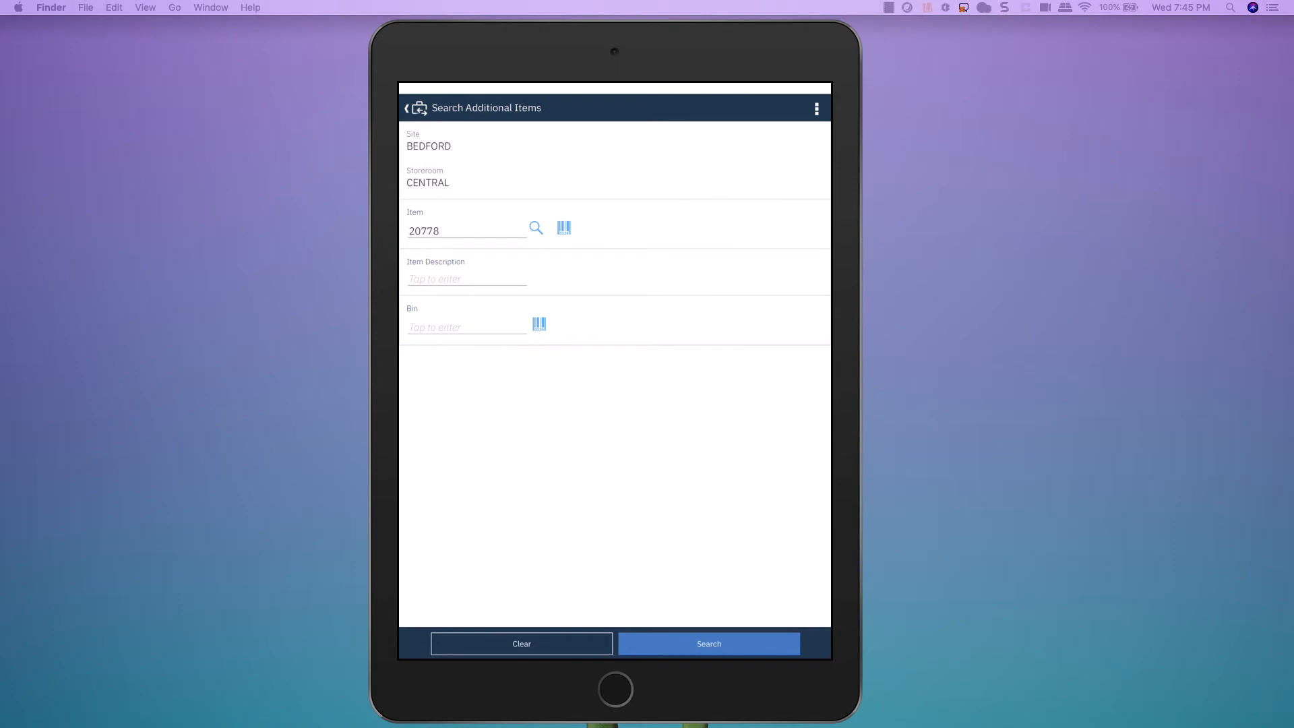
left_click(709, 643)
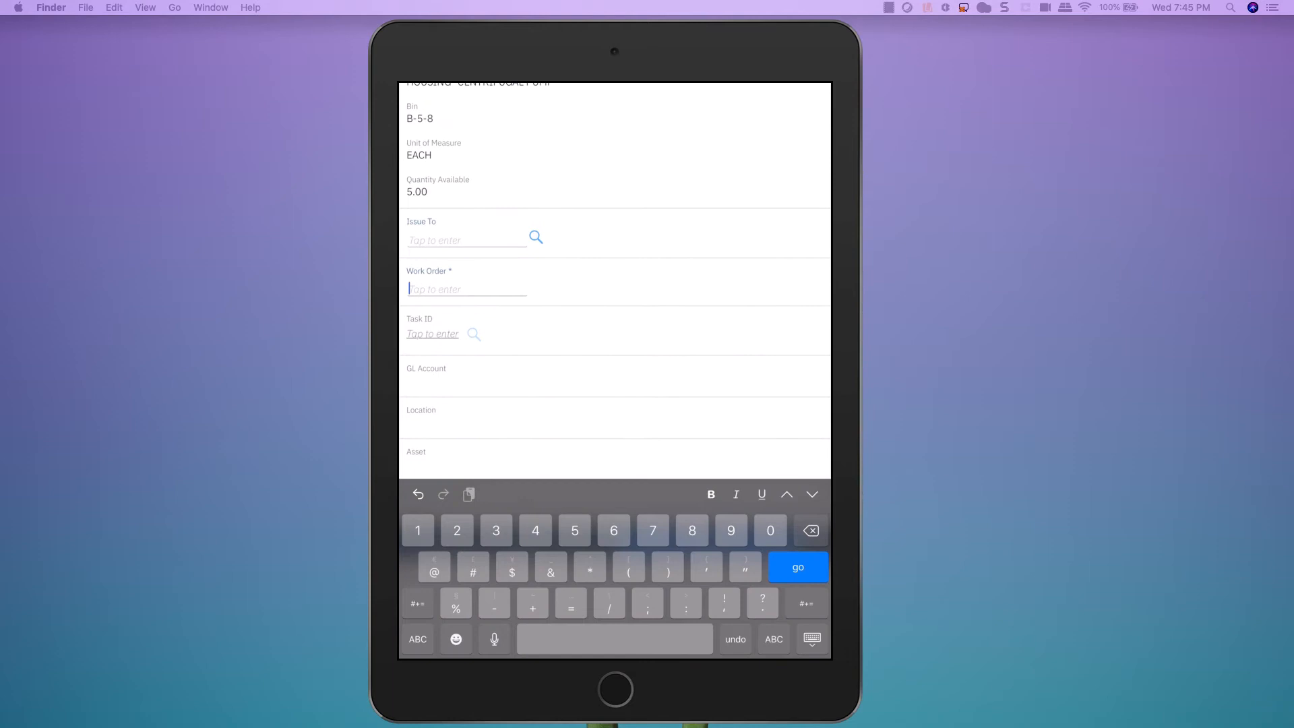
type("1210")
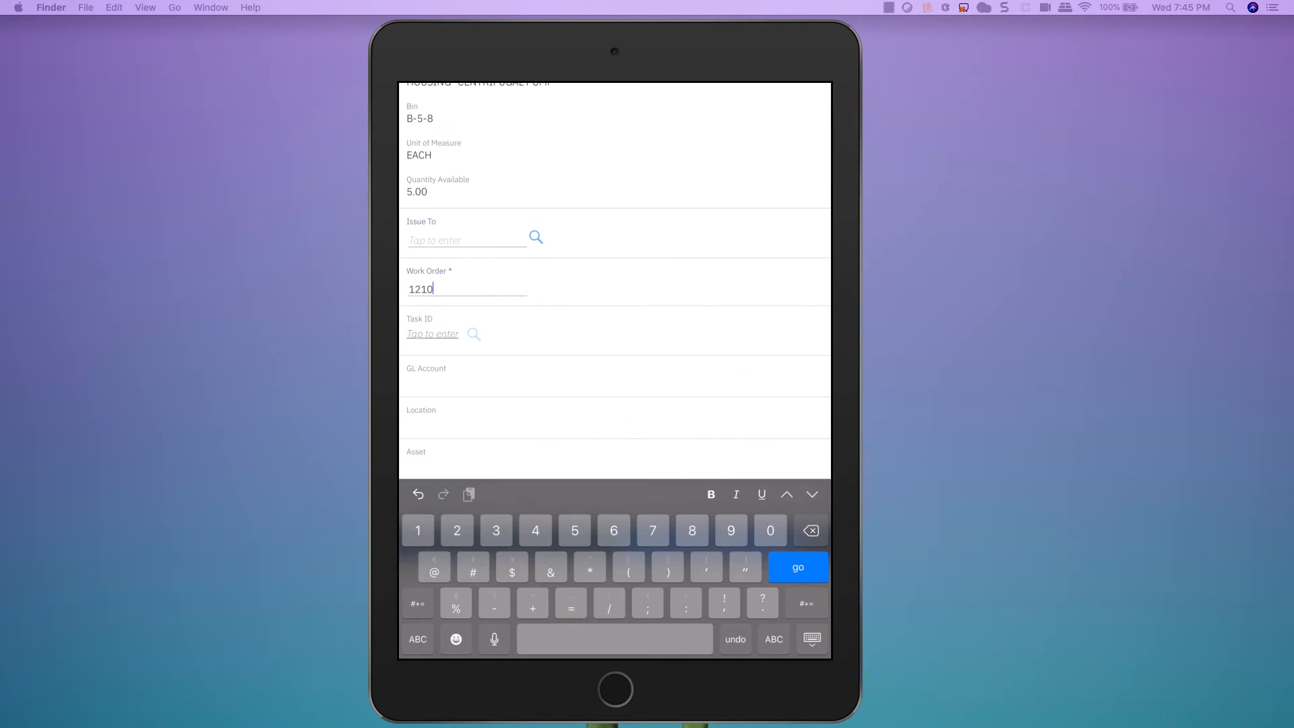
type("2")
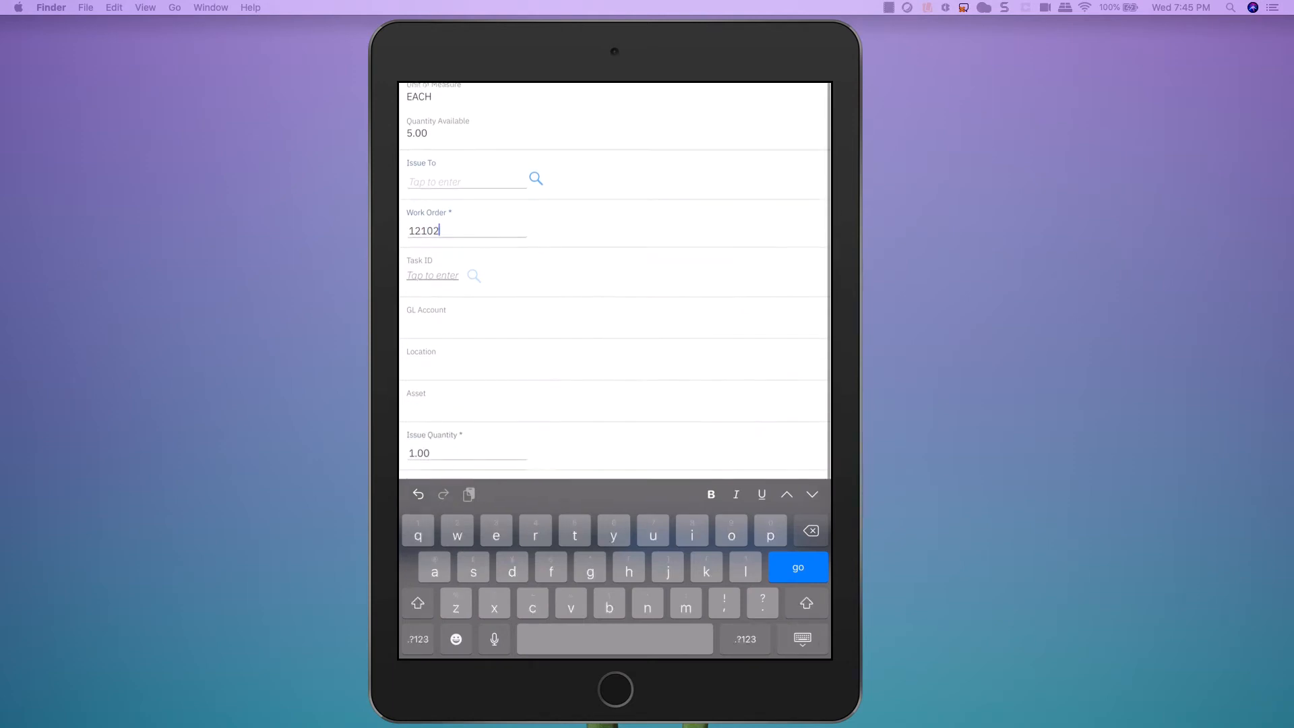
scroll("down", 3)
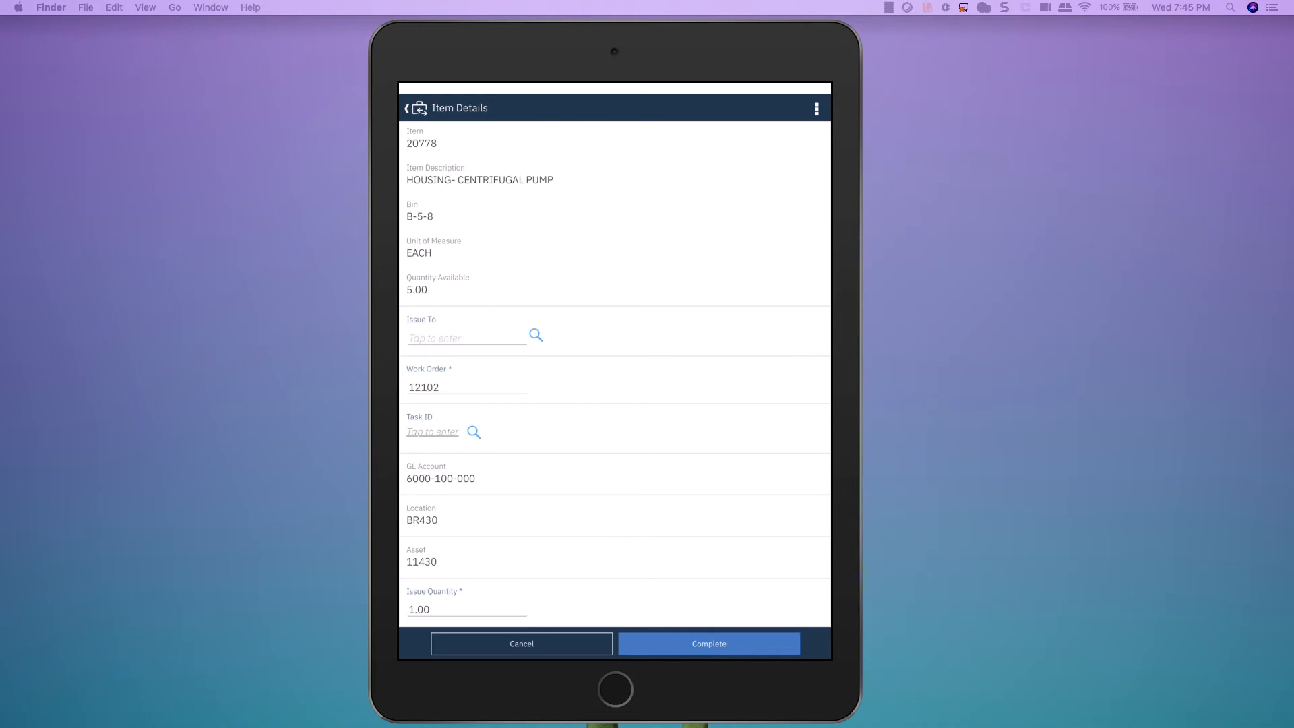
left_click(709, 643)
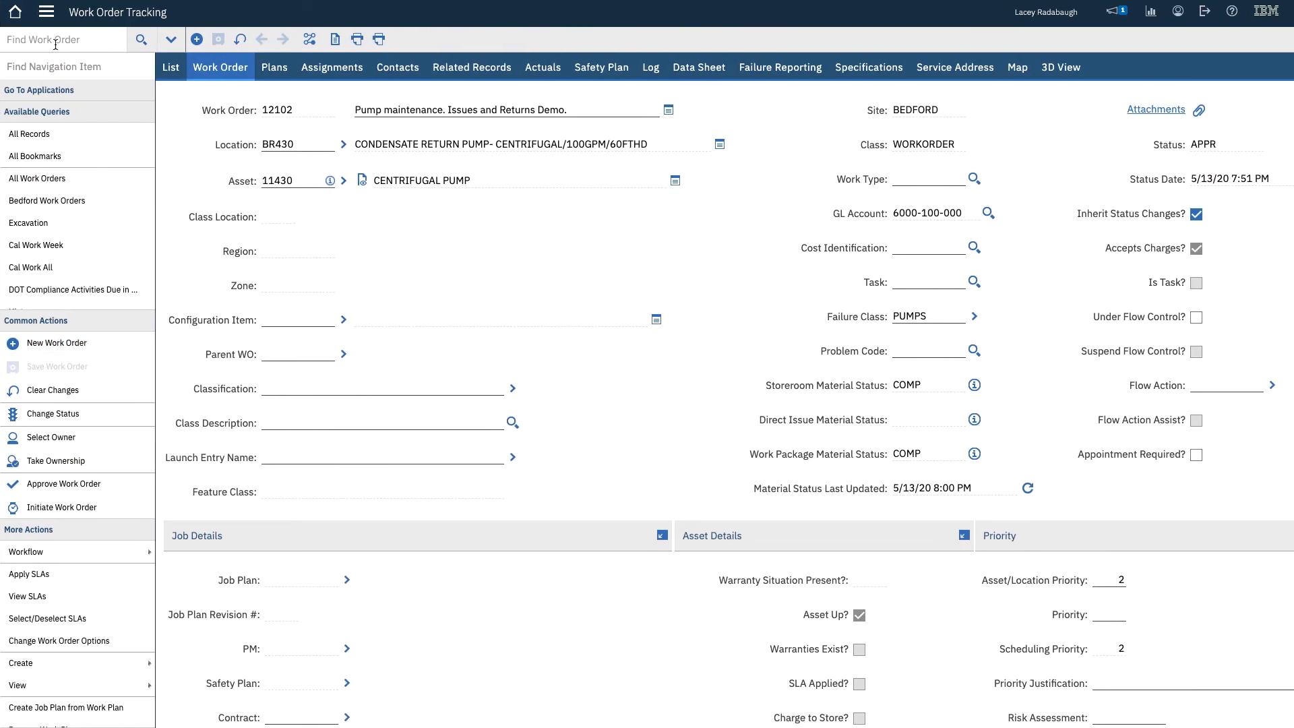
- Find work order 12102 and show its planned materials on the Plans tab
type("12102")
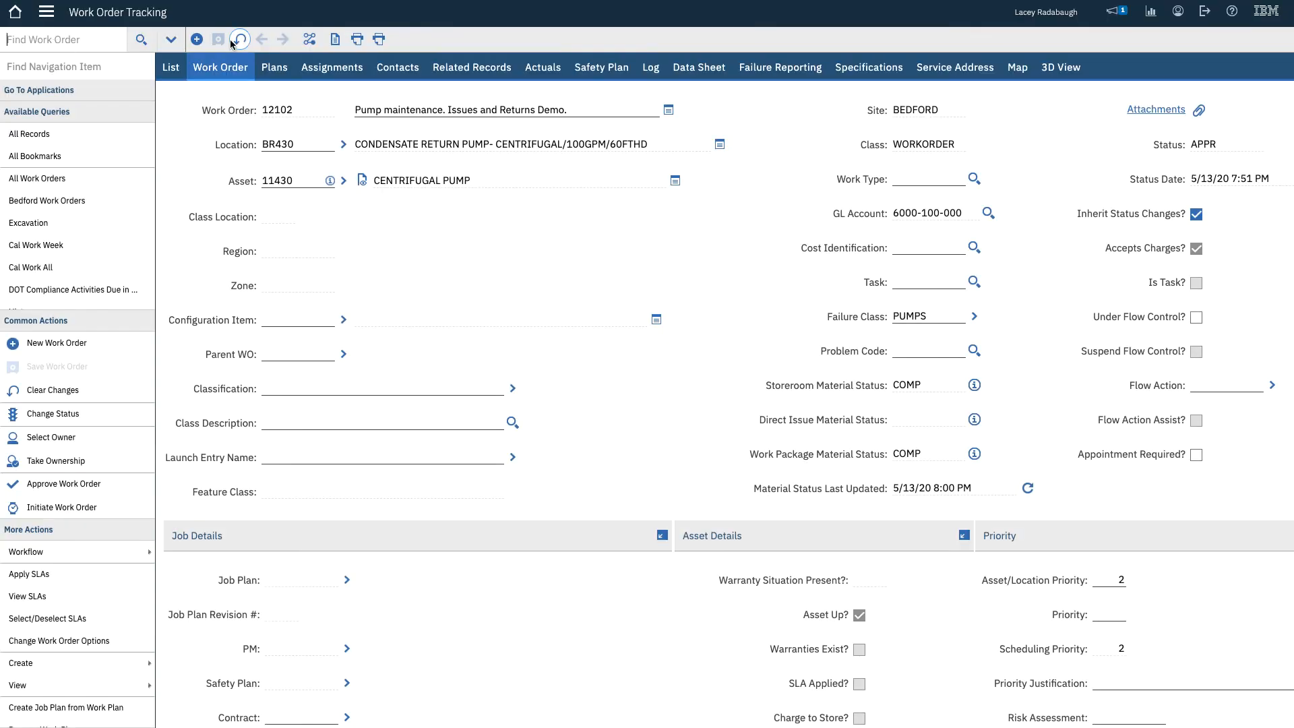
left_click(274, 68)
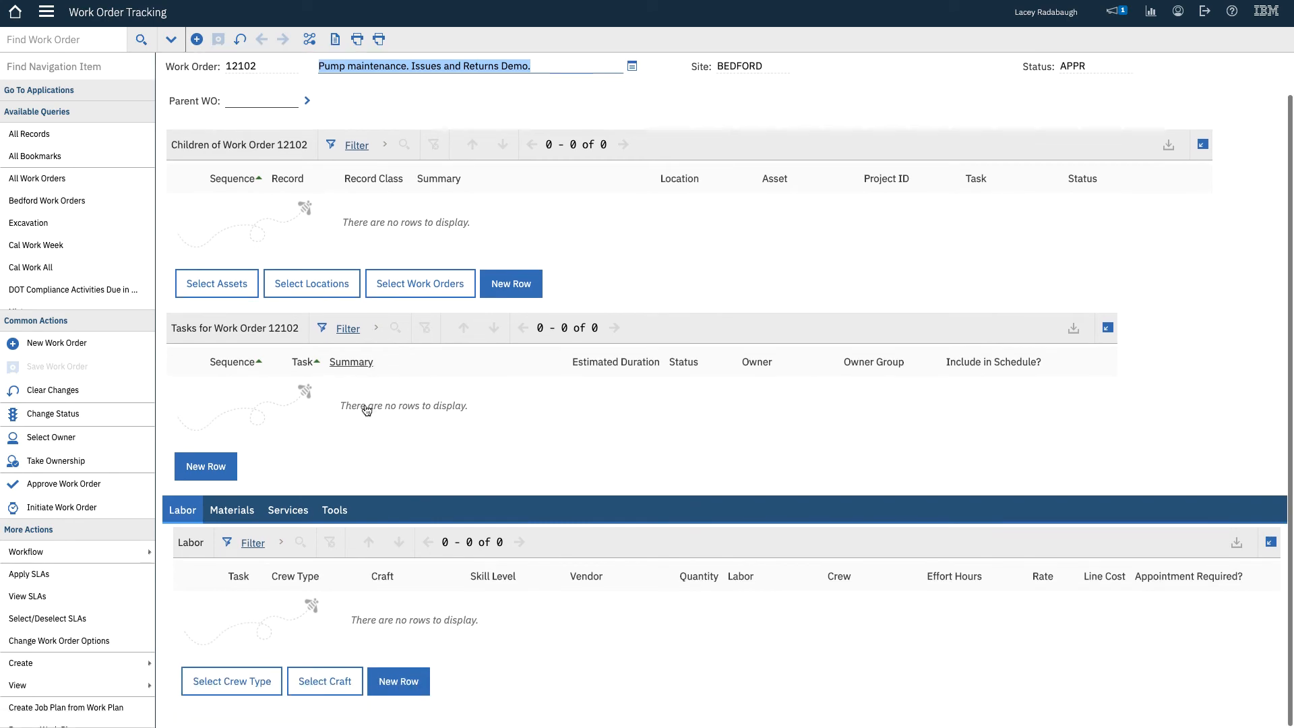
left_click(232, 509)
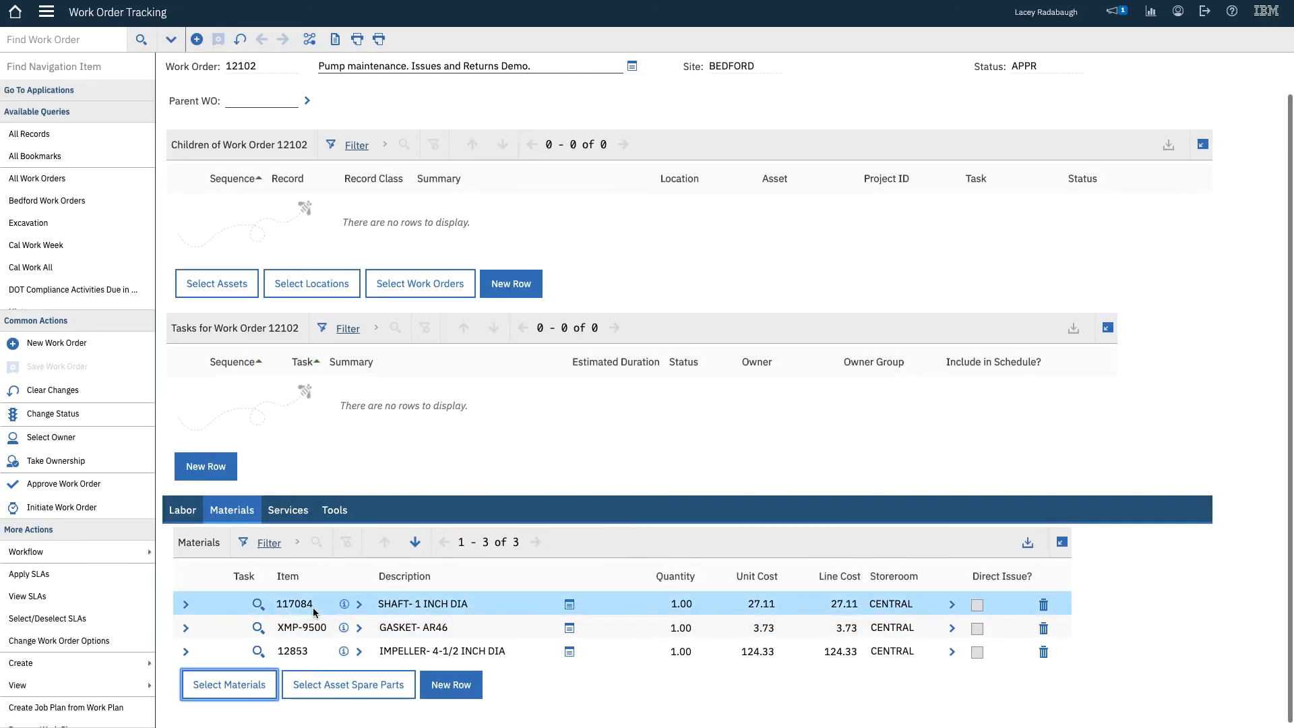
left_click(291, 651)
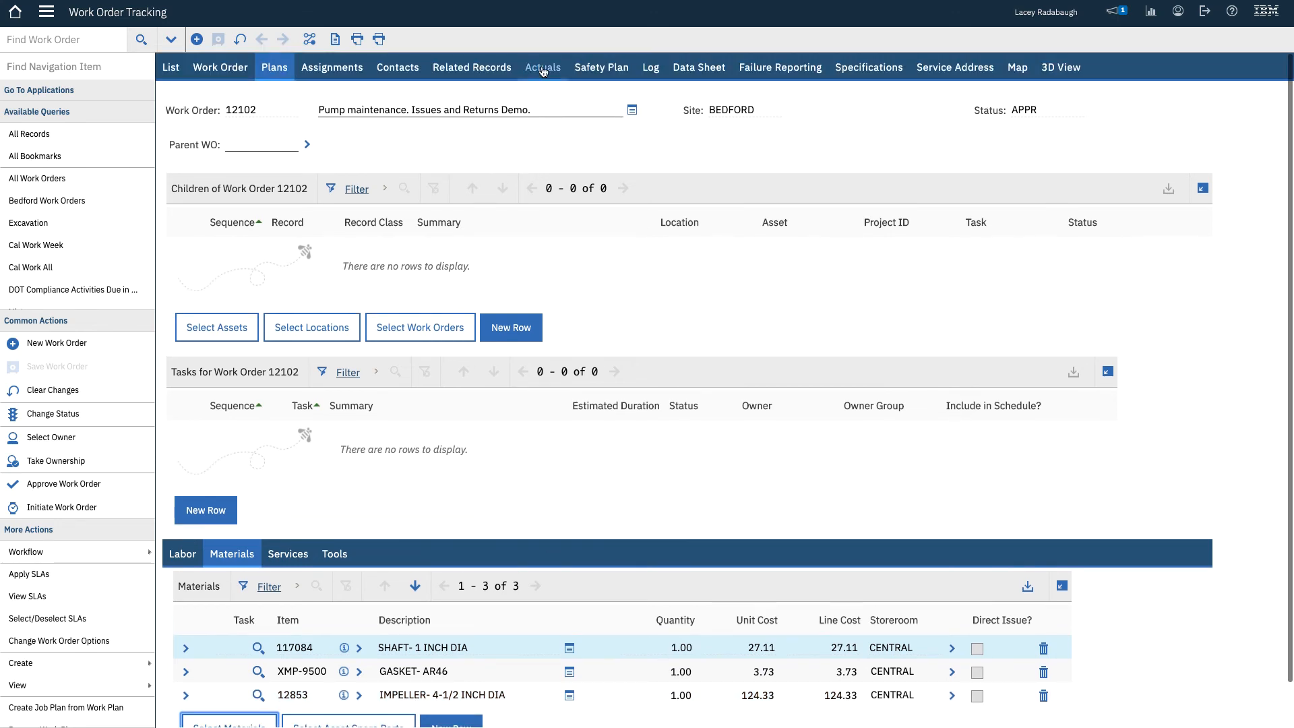
- Show the Actuals materials listing four issues and one impeller return
left_click(541, 68)
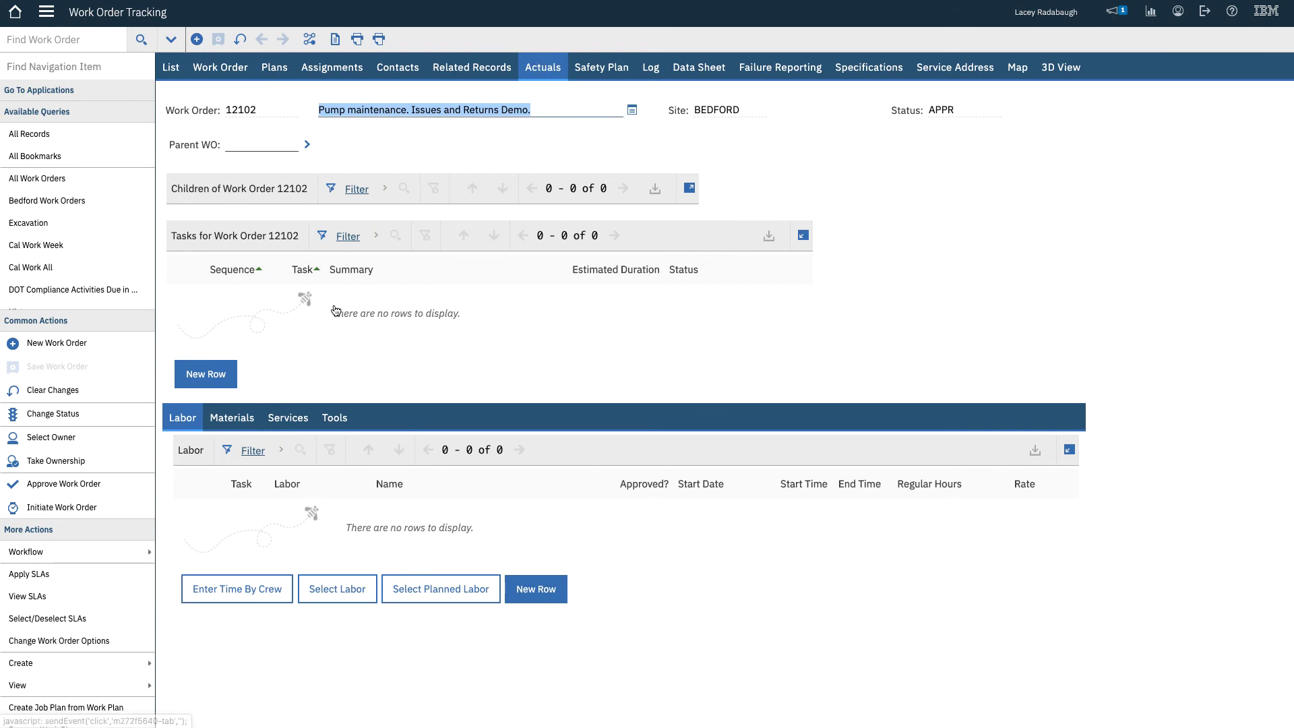
left_click(232, 418)
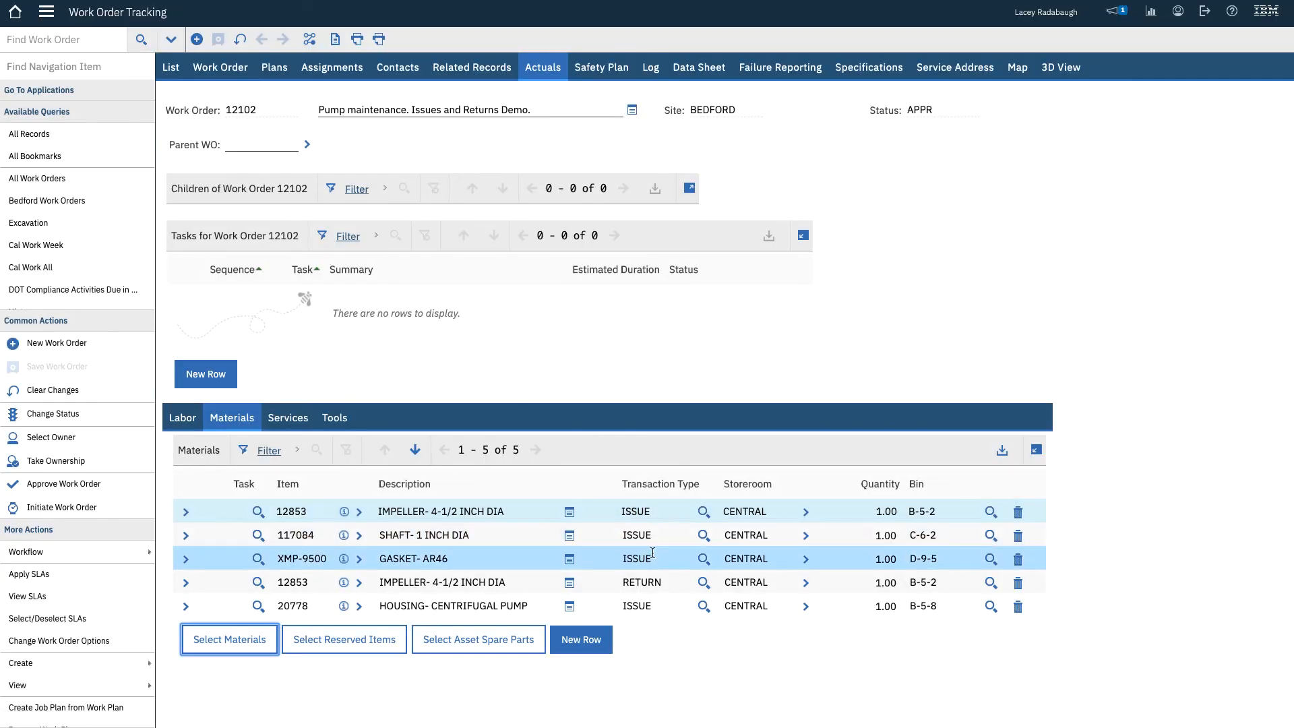
mouse_move(652, 555)
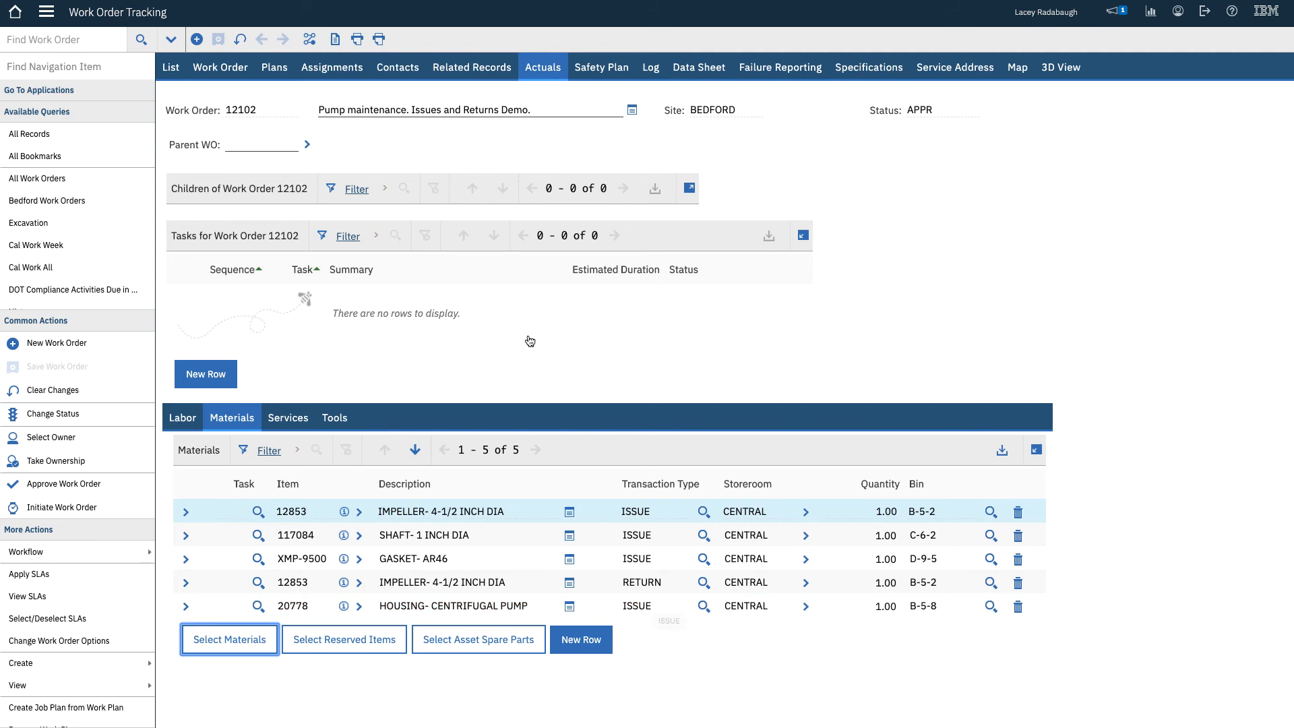
- In Inventory Usage, search for usage records of work order 12102
type("usage")
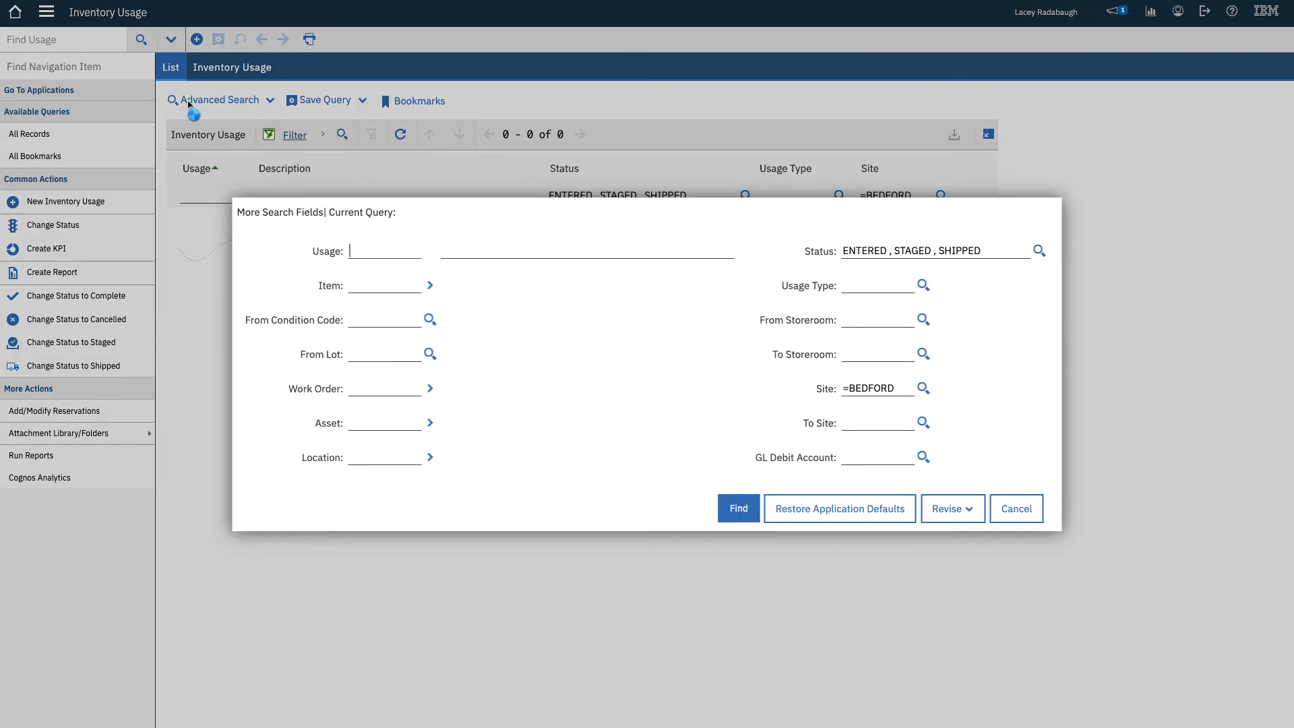
type("12102")
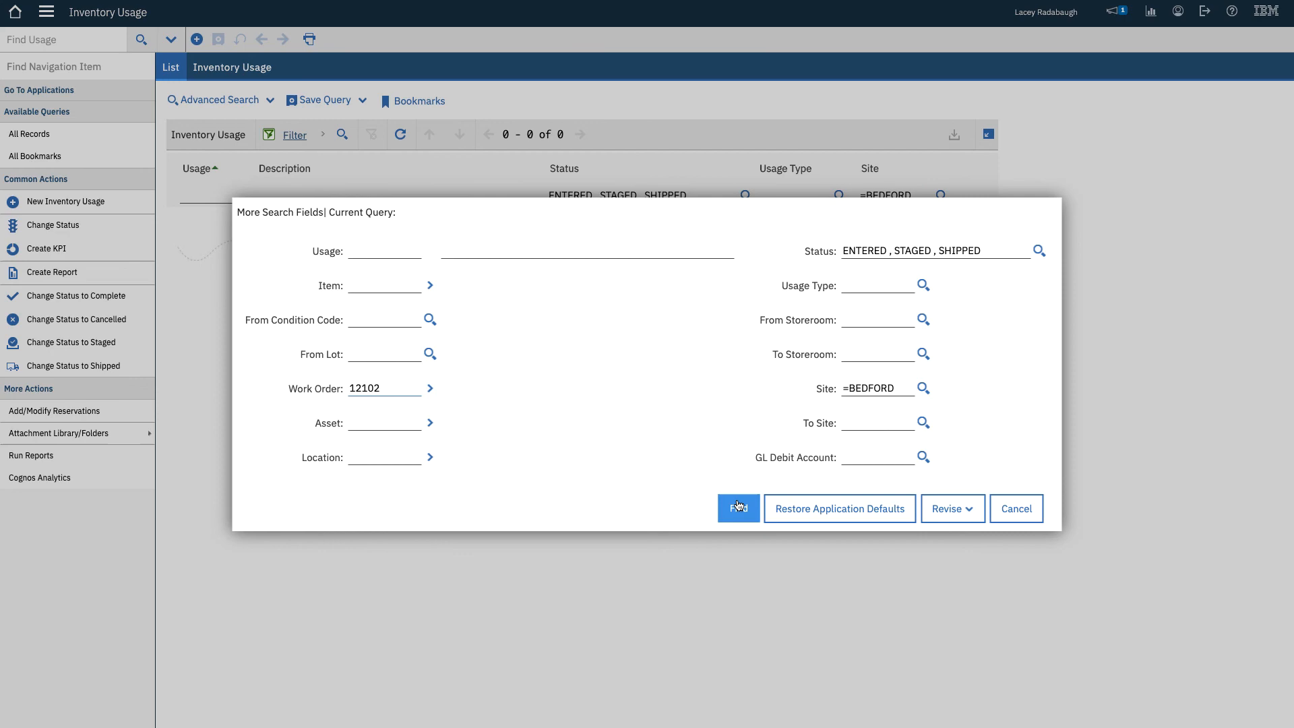
left_click(738, 508)
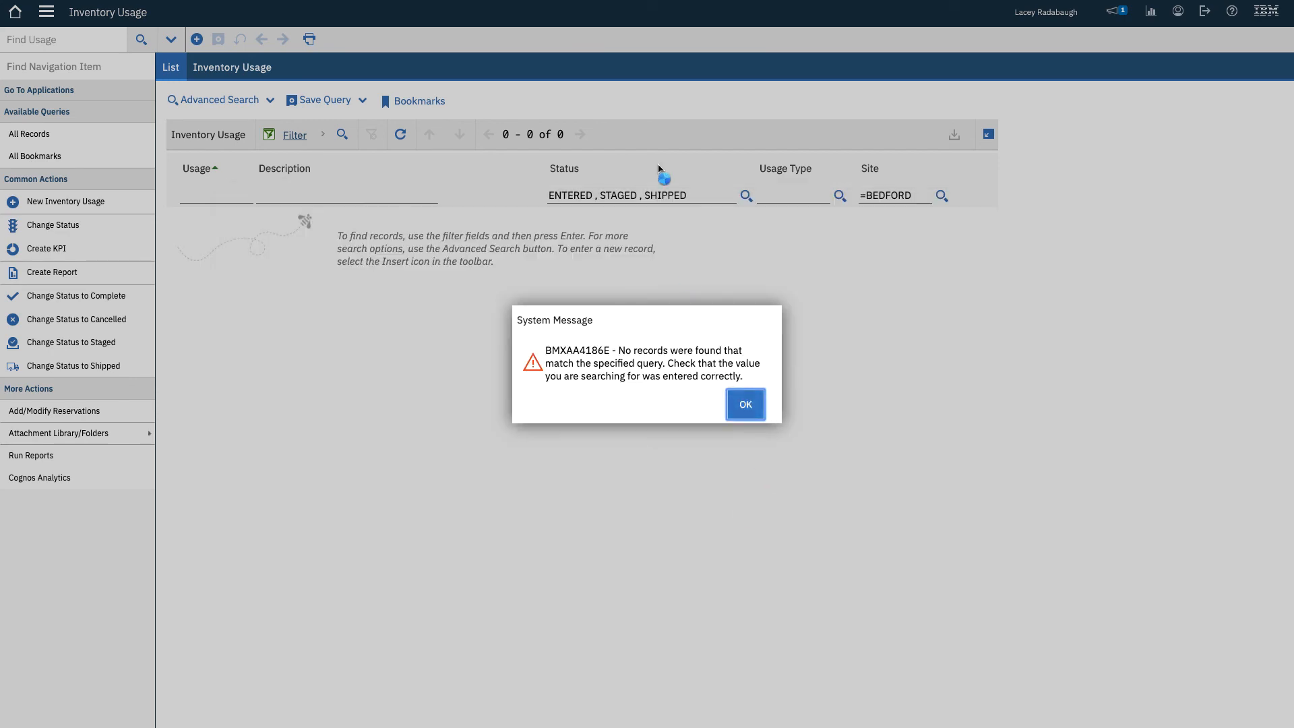
left_click(744, 404)
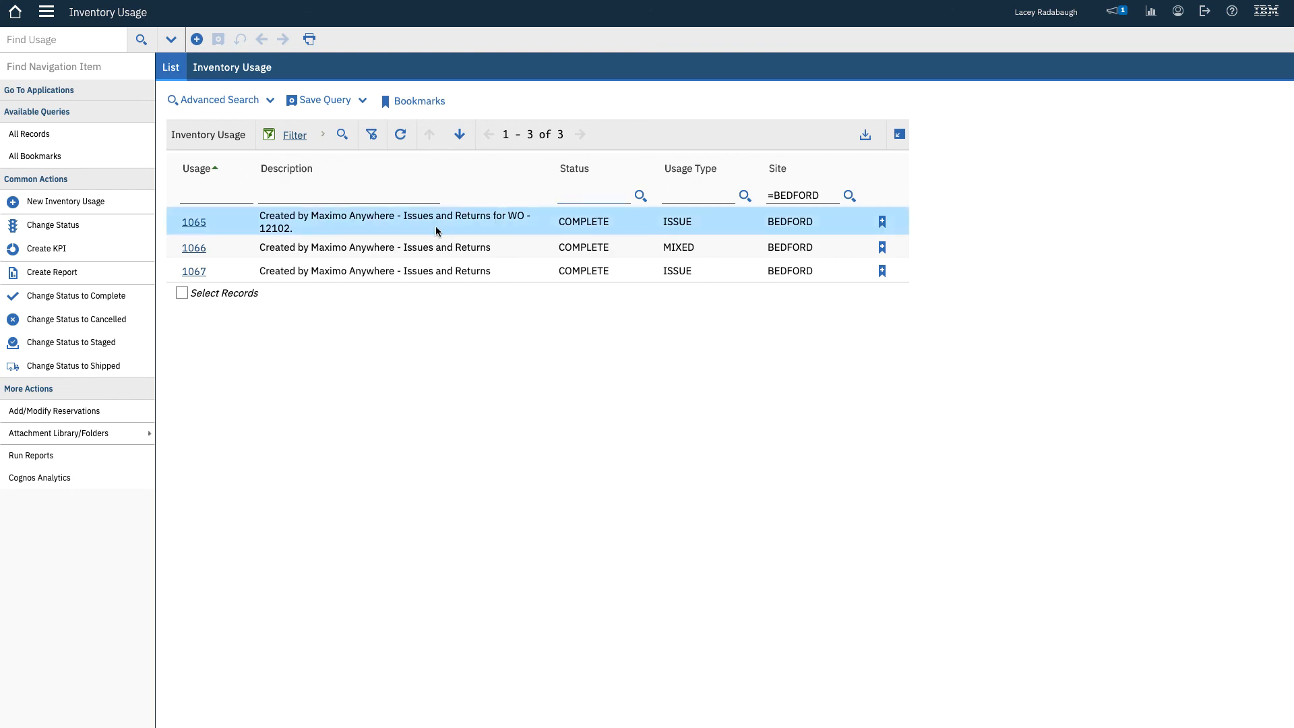
mouse_move(236, 229)
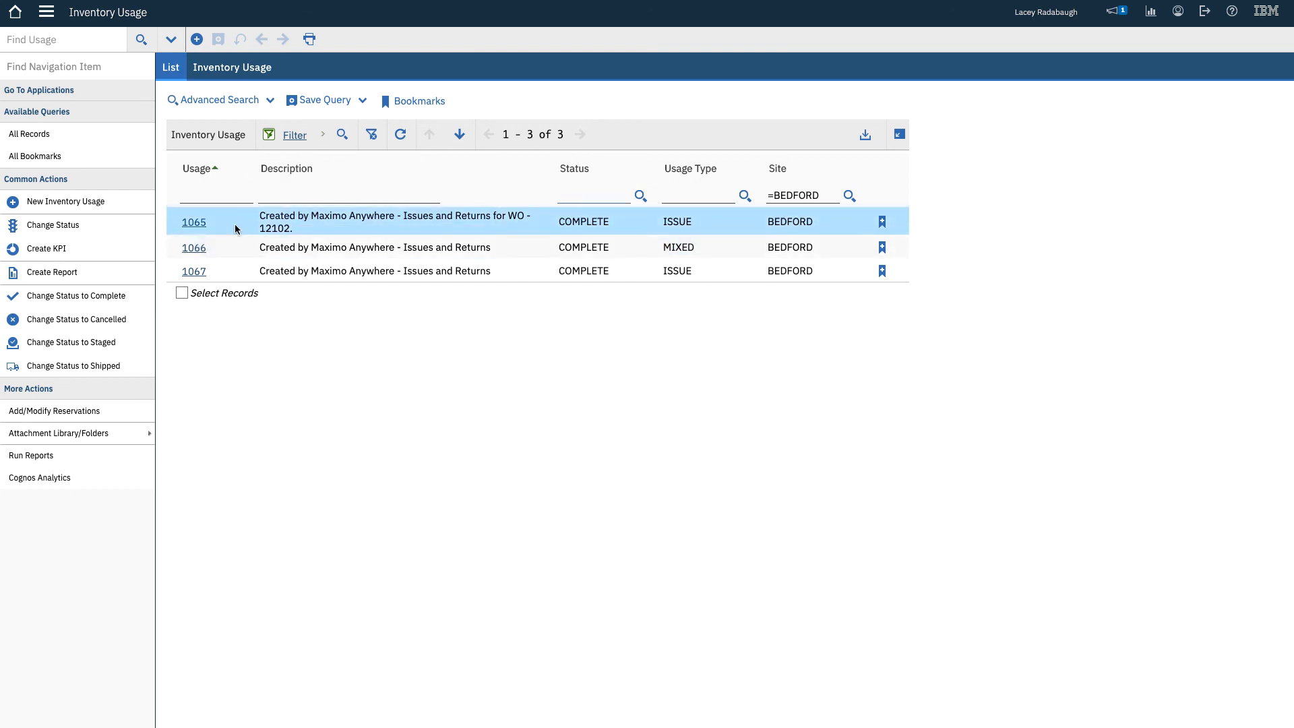
- Review usage records 1065, 1066 and 1067, ending on the housing issue
left_click(194, 221)
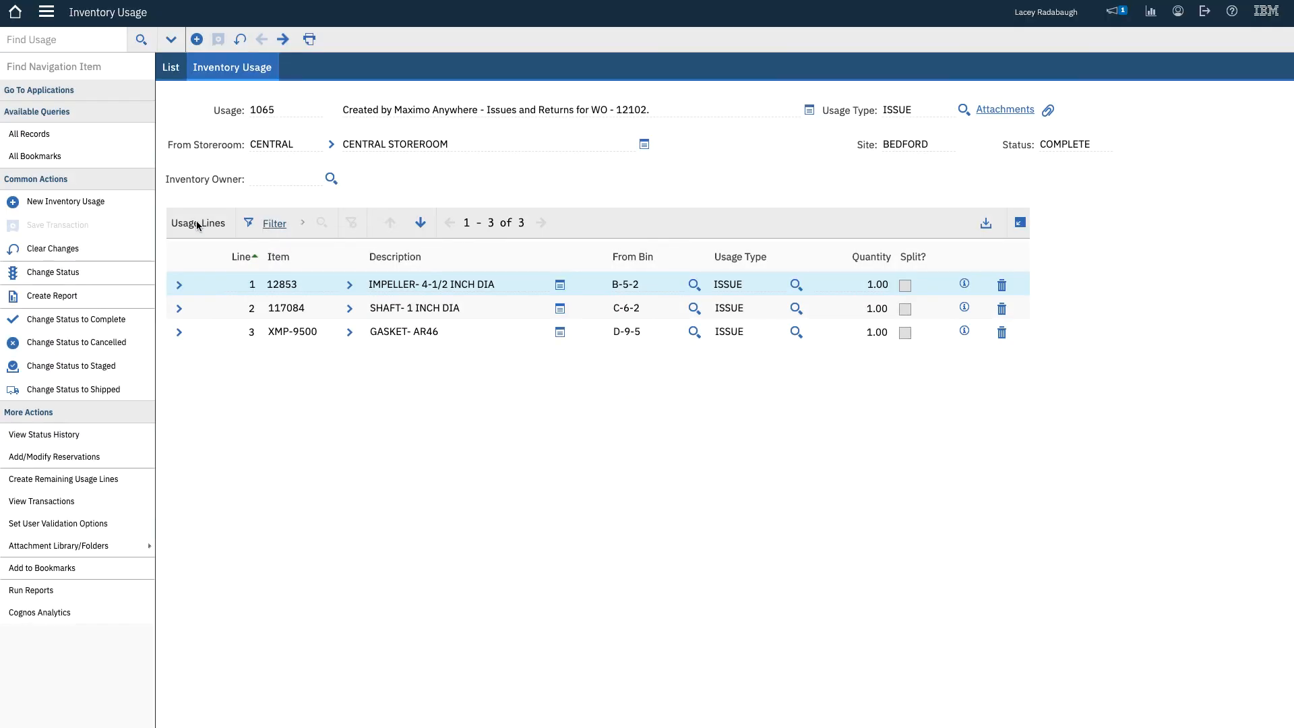
mouse_move(364, 178)
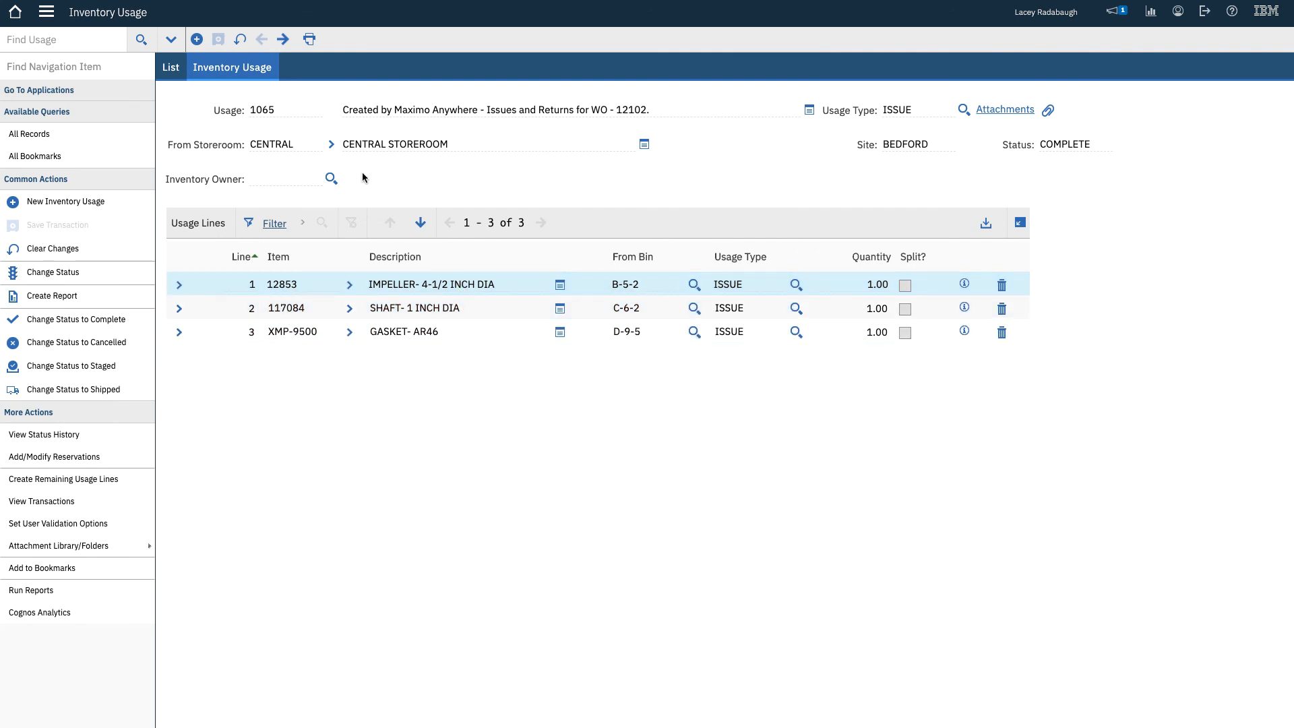
left_click(283, 38)
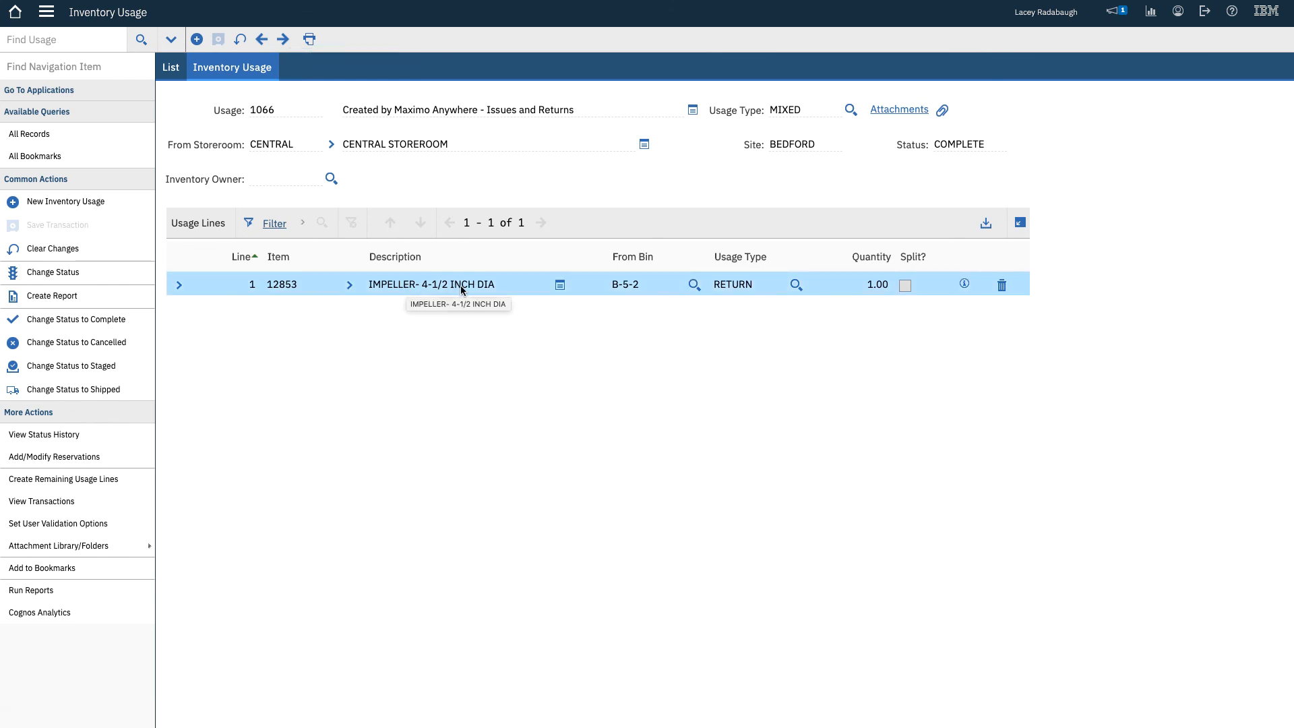
mouse_move(461, 284)
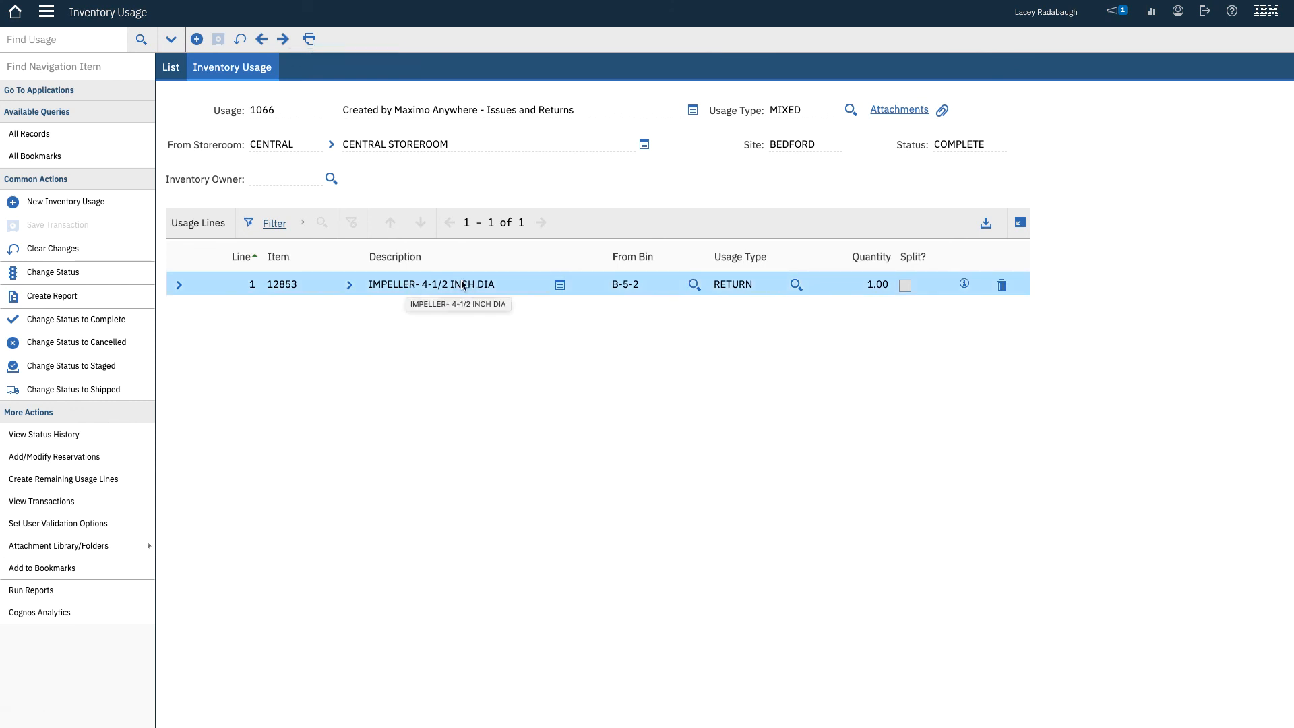
left_click(283, 38)
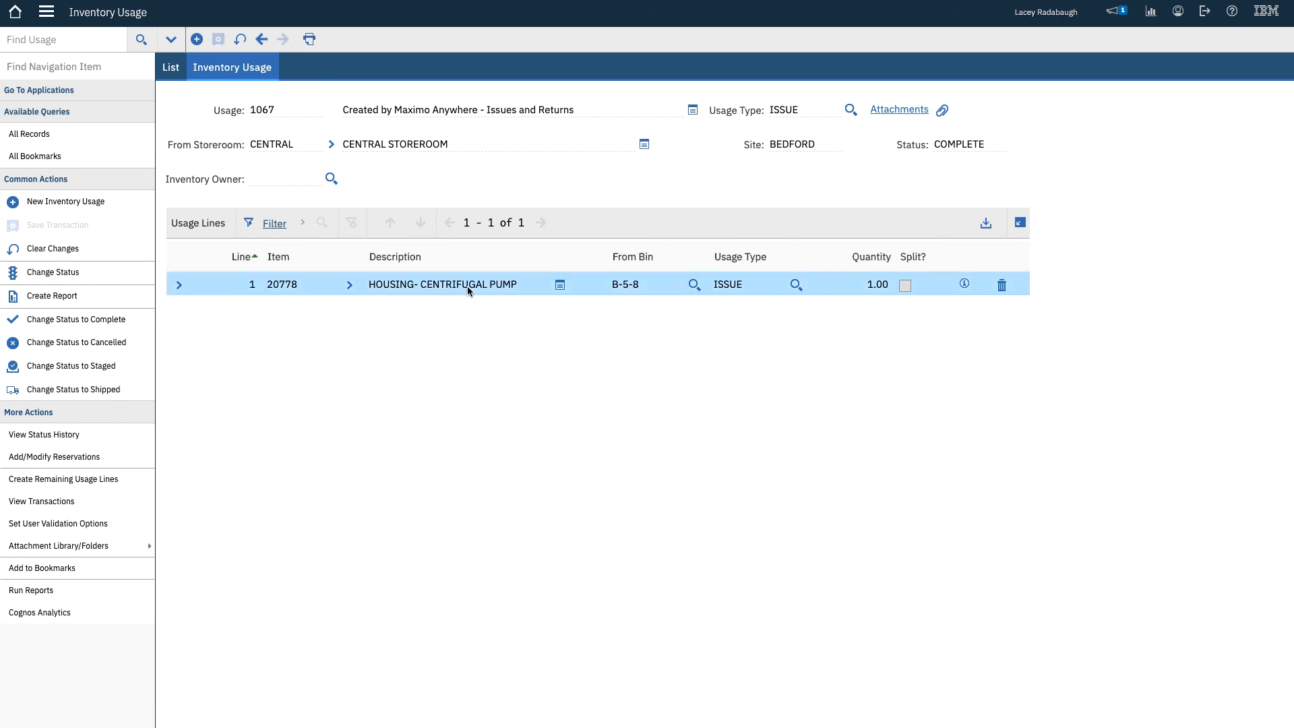
mouse_move(458, 285)
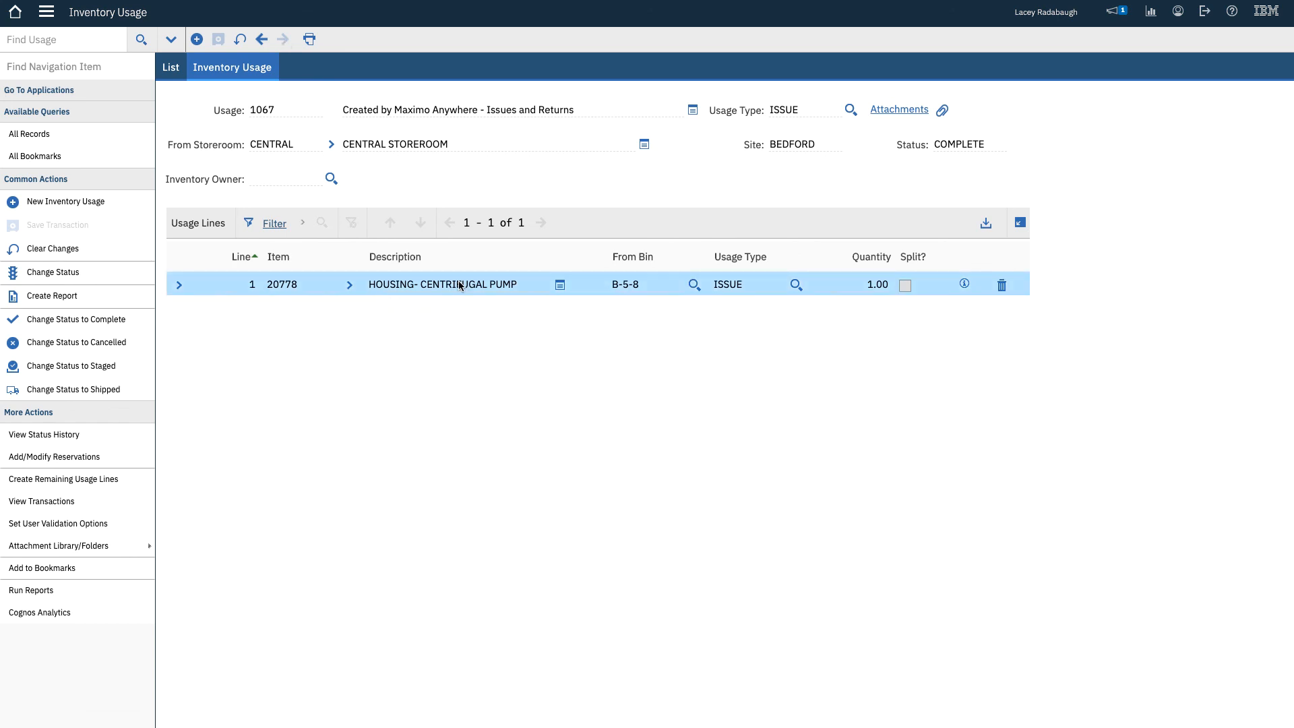
mouse_move(461, 286)
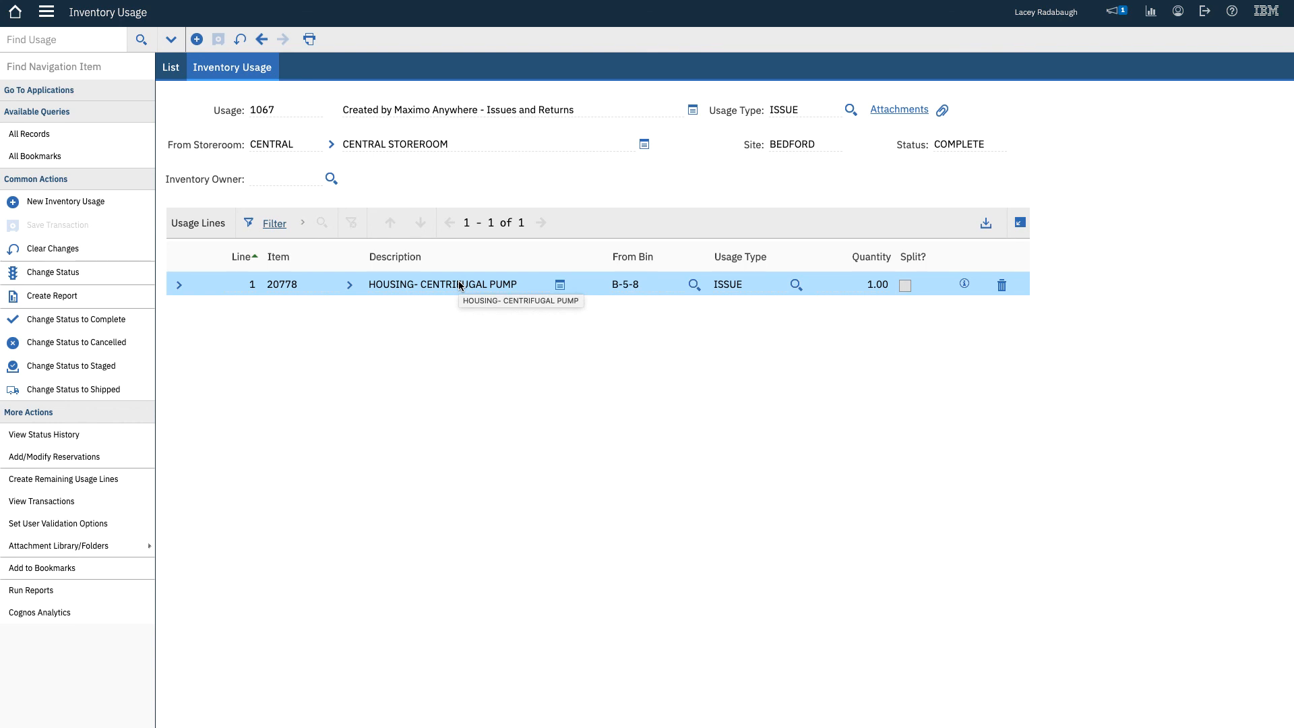